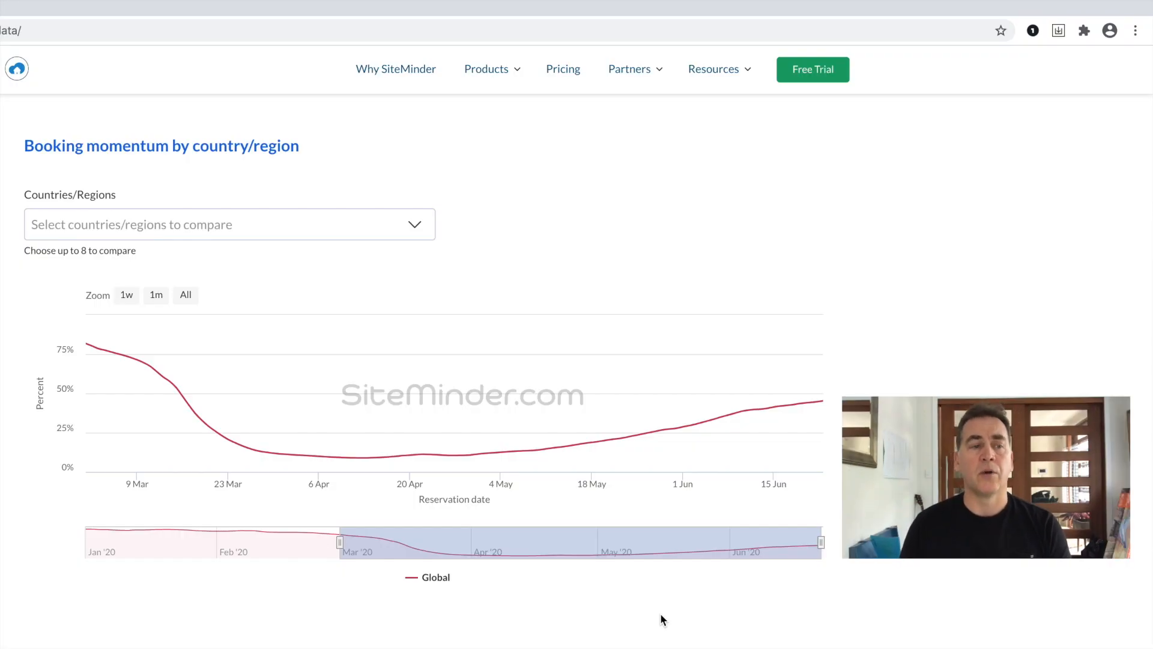
{"action": "mouse_move", "coordinate": [773, 485]}
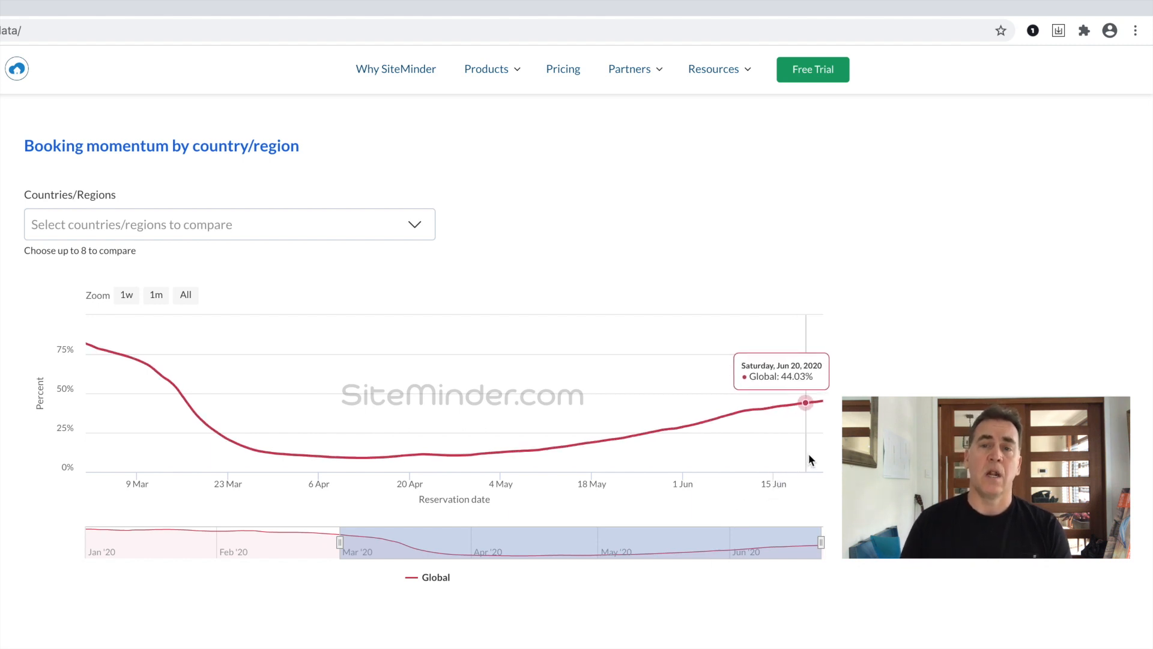
{"action": "mouse_move", "coordinate": [818, 457]}
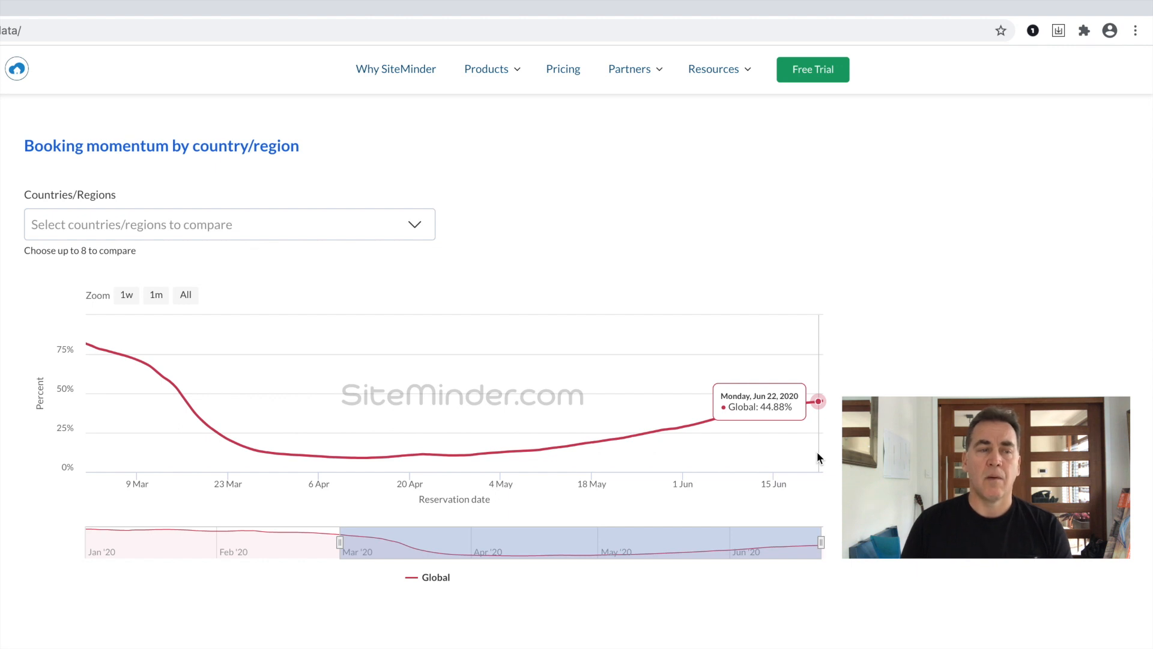
{"action": "mouse_move", "coordinate": [772, 462]}
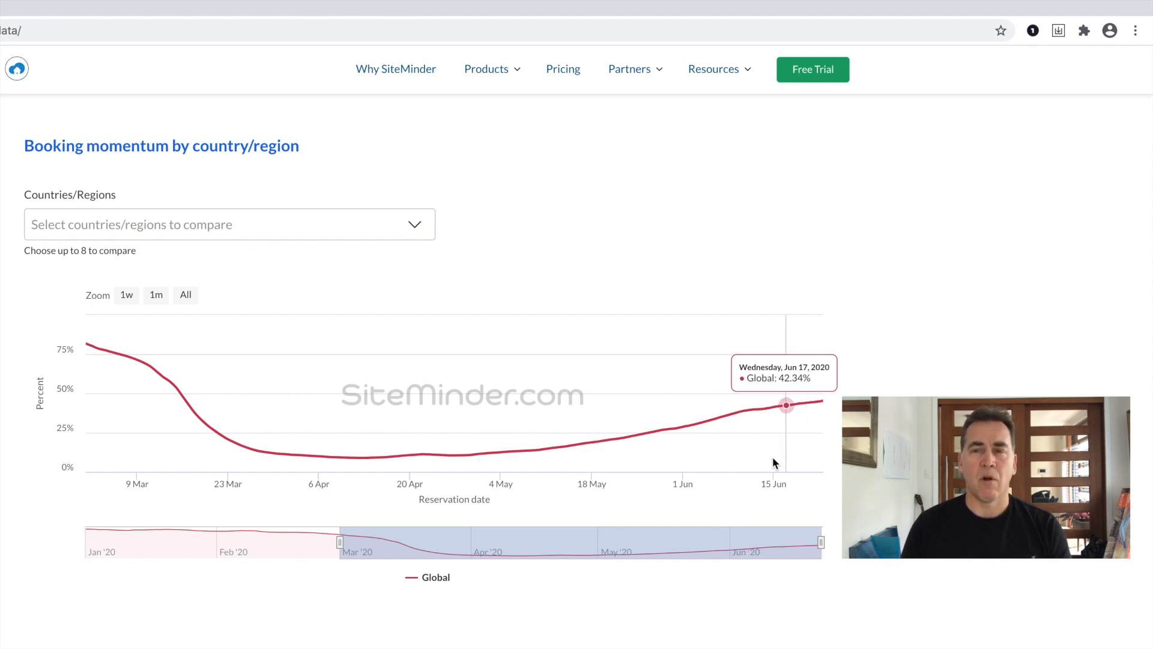
{"action": "mouse_move", "coordinate": [733, 463]}
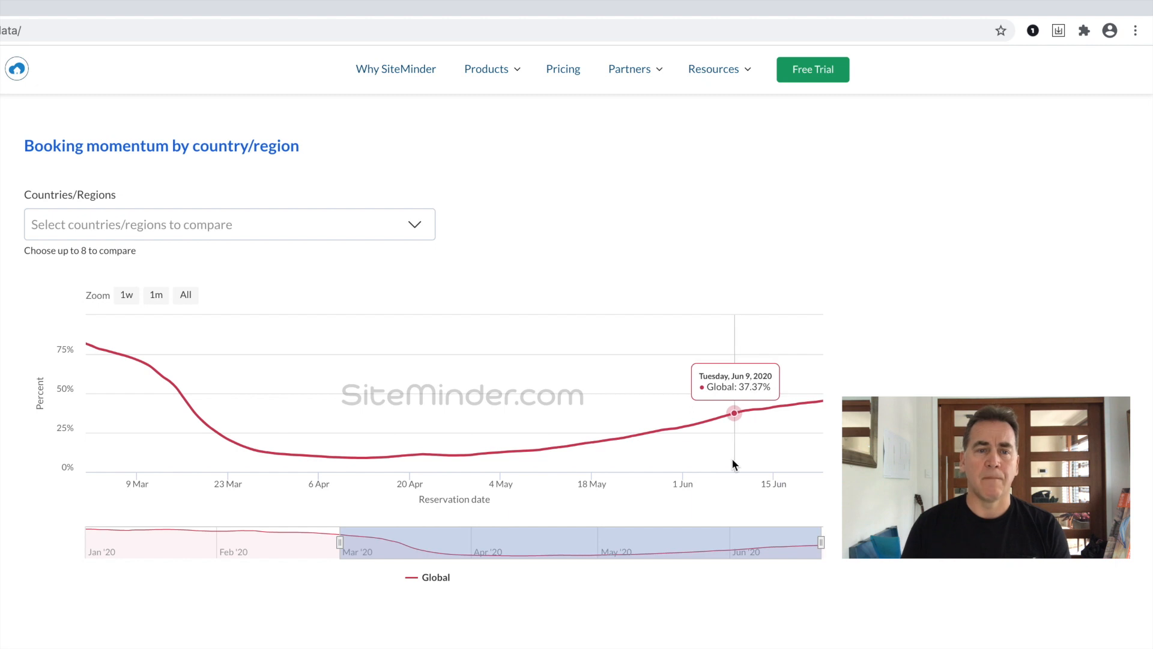
{"action": "mouse_move", "coordinate": [740, 464]}
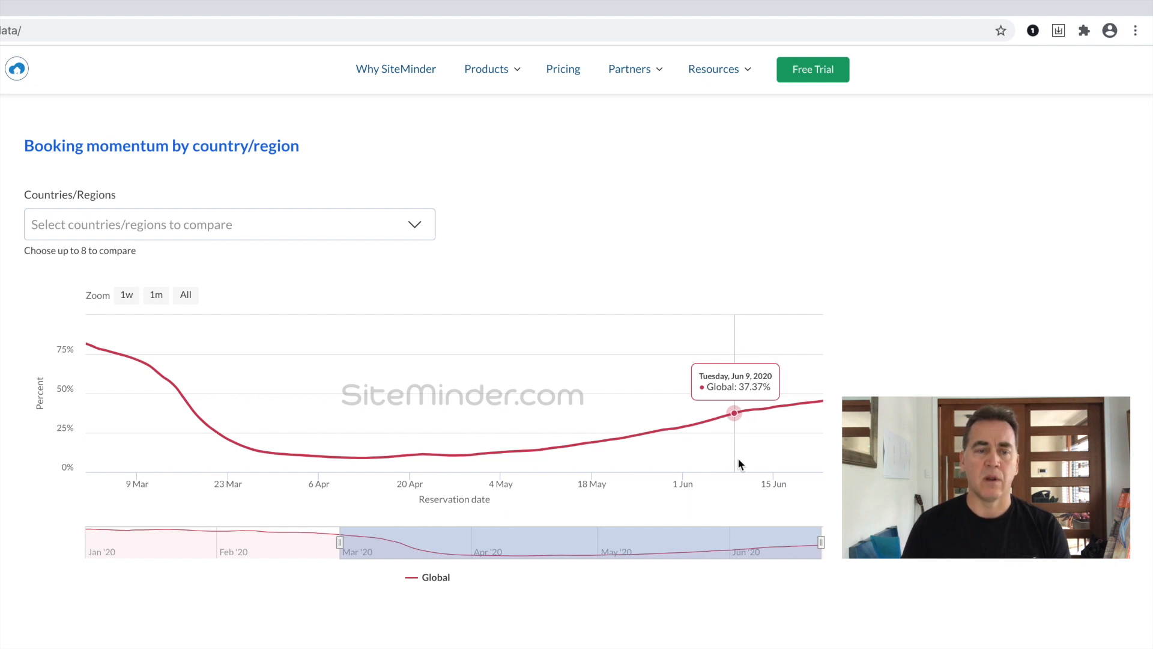
{"action": "mouse_move", "coordinate": [754, 462]}
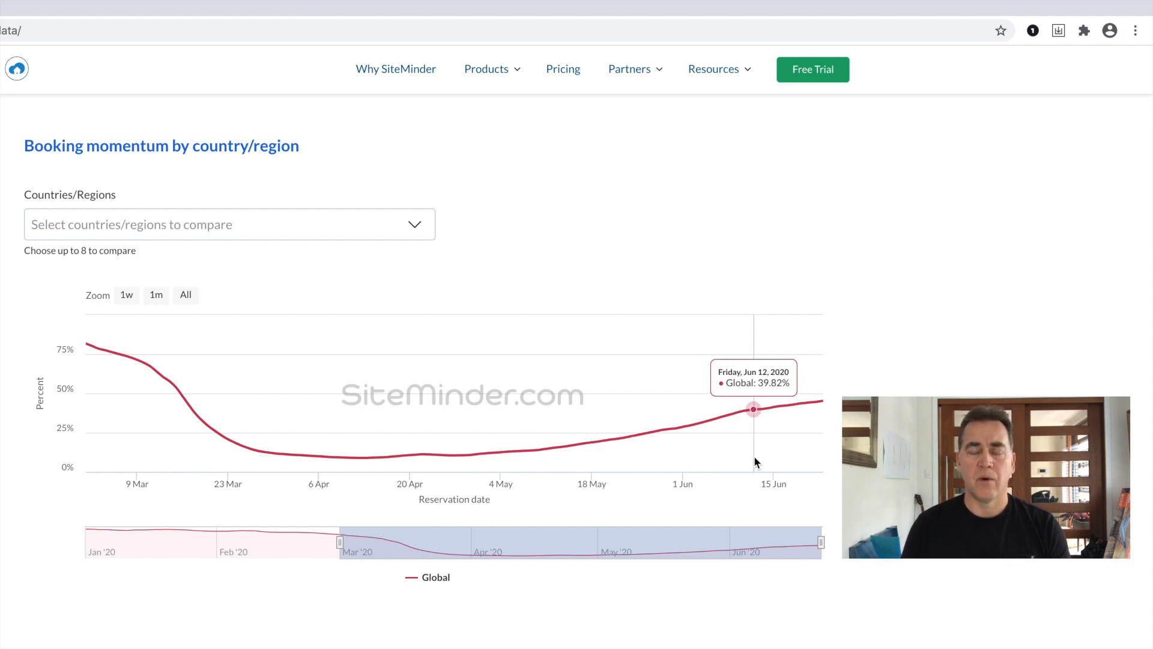
{"action": "mouse_move", "coordinate": [772, 461]}
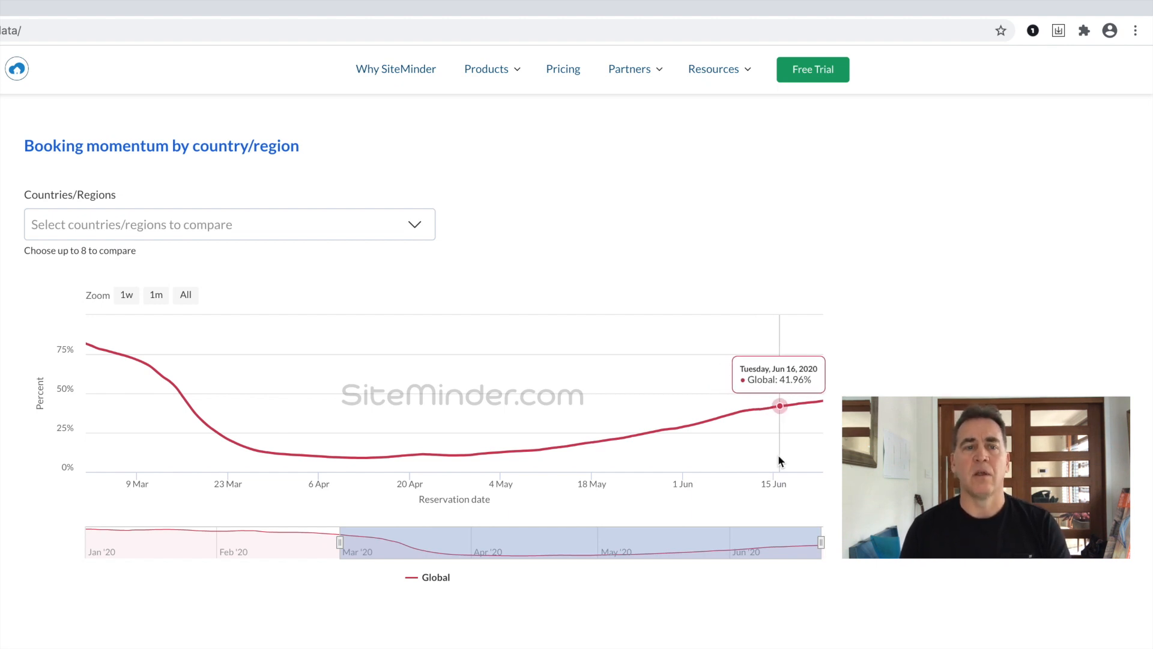
{"action": "mouse_move", "coordinate": [808, 460]}
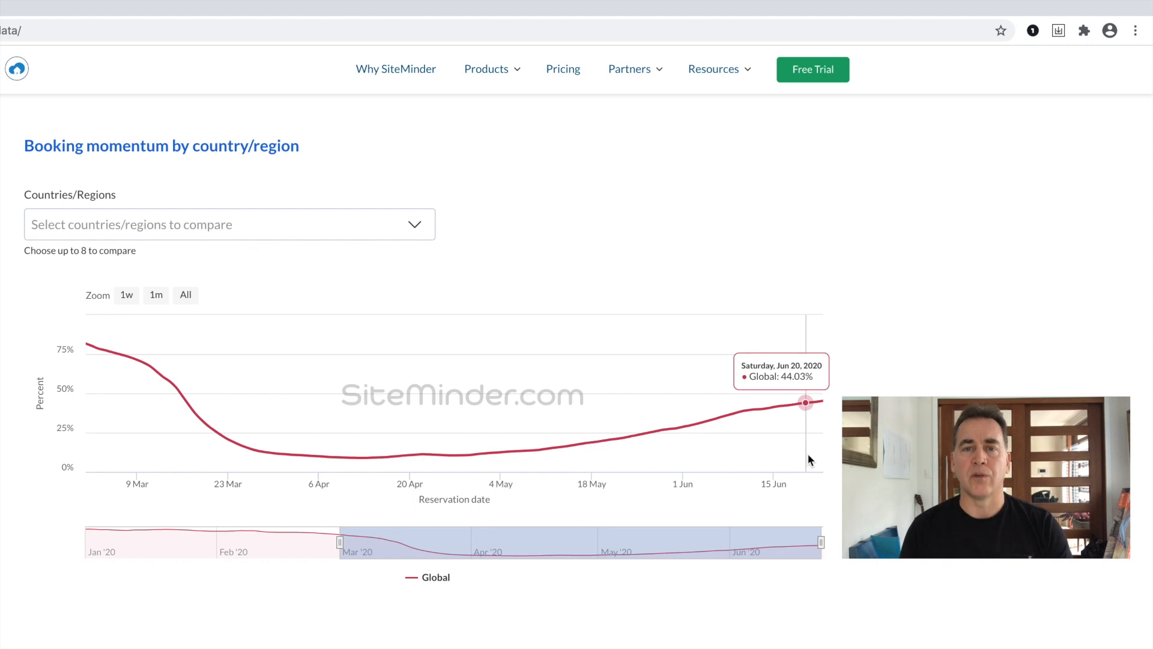
{"action": "mouse_move", "coordinate": [817, 460]}
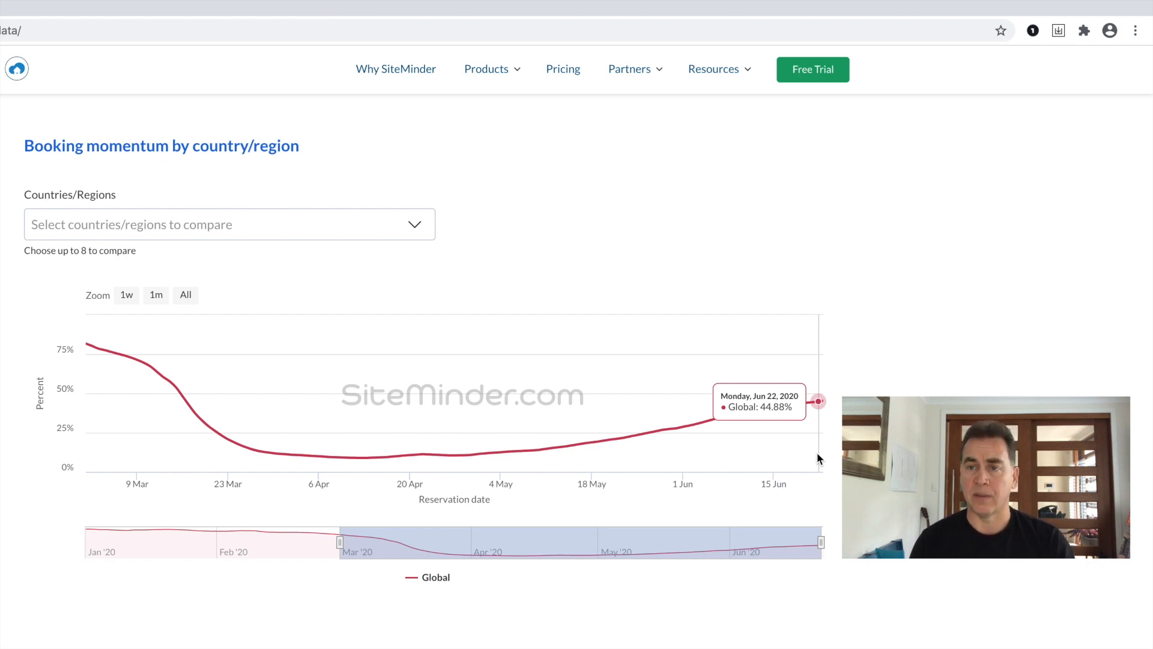
{"action": "mouse_move", "coordinate": [142, 360]}
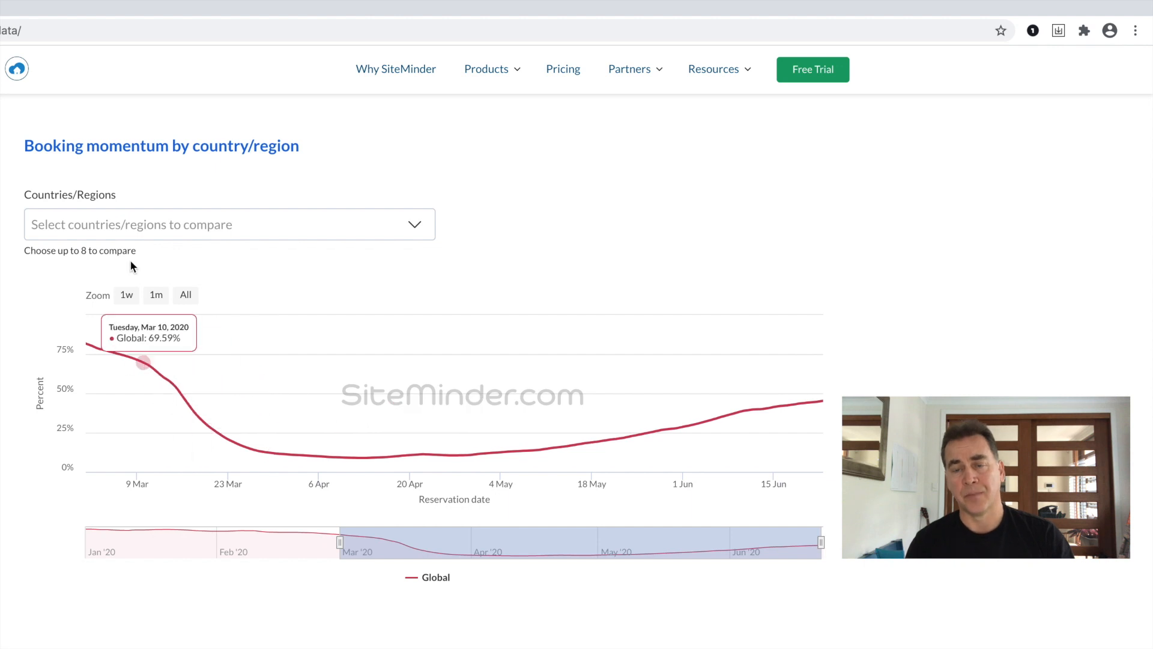
Add France, Italy, Spain and Canada to the booking momentum chart against Global
{"action": "type", "text": "Fra"}
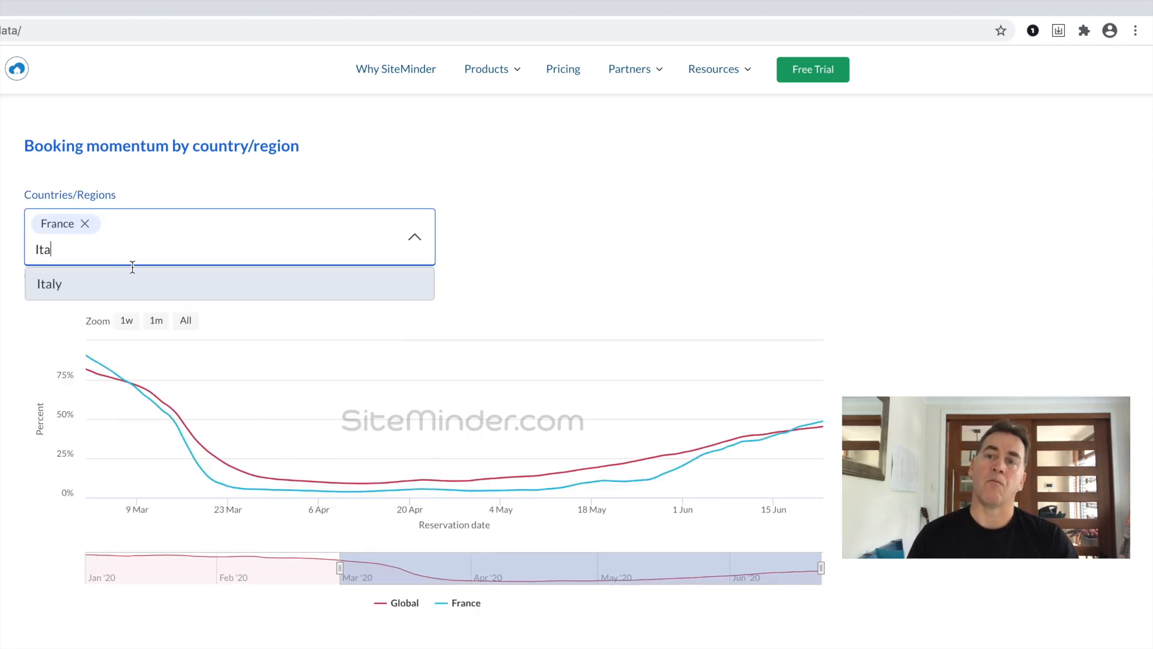
{"action": "left_click", "coordinate": [48, 283]}
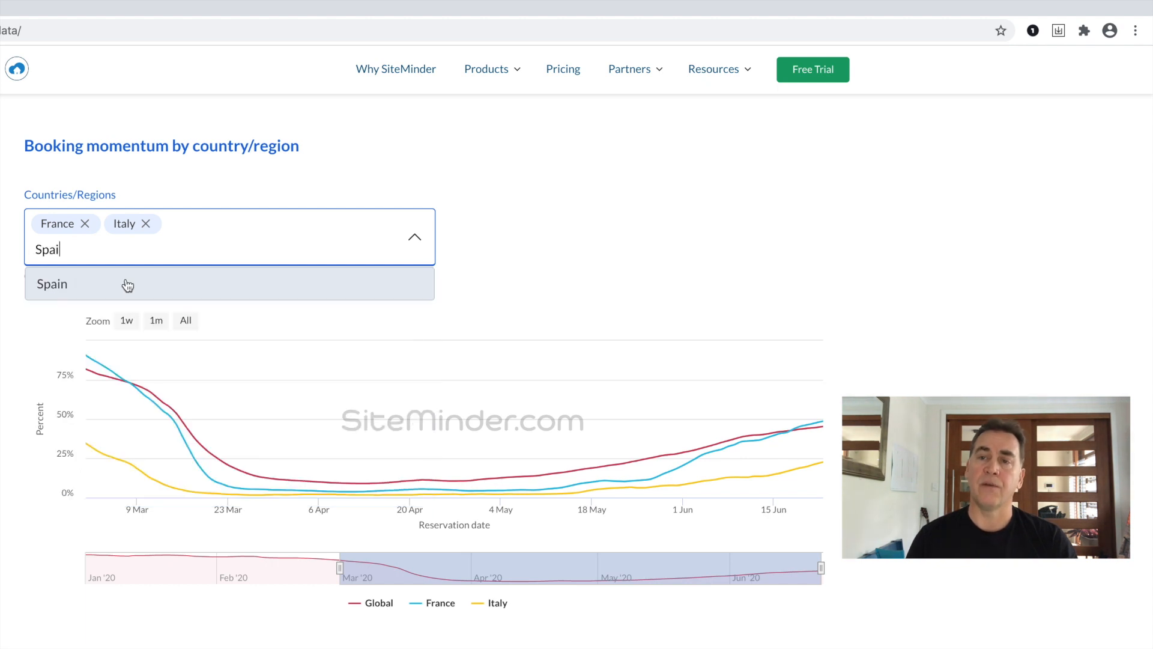
{"action": "left_click", "coordinate": [52, 283]}
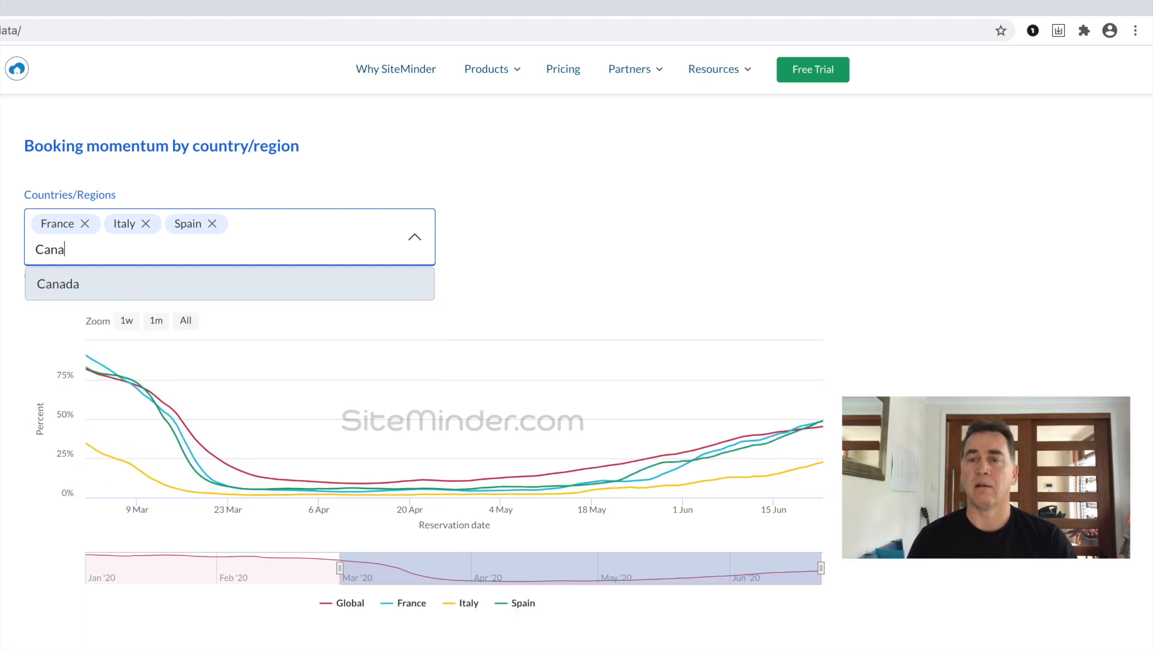
{"action": "left_click", "coordinate": [57, 283]}
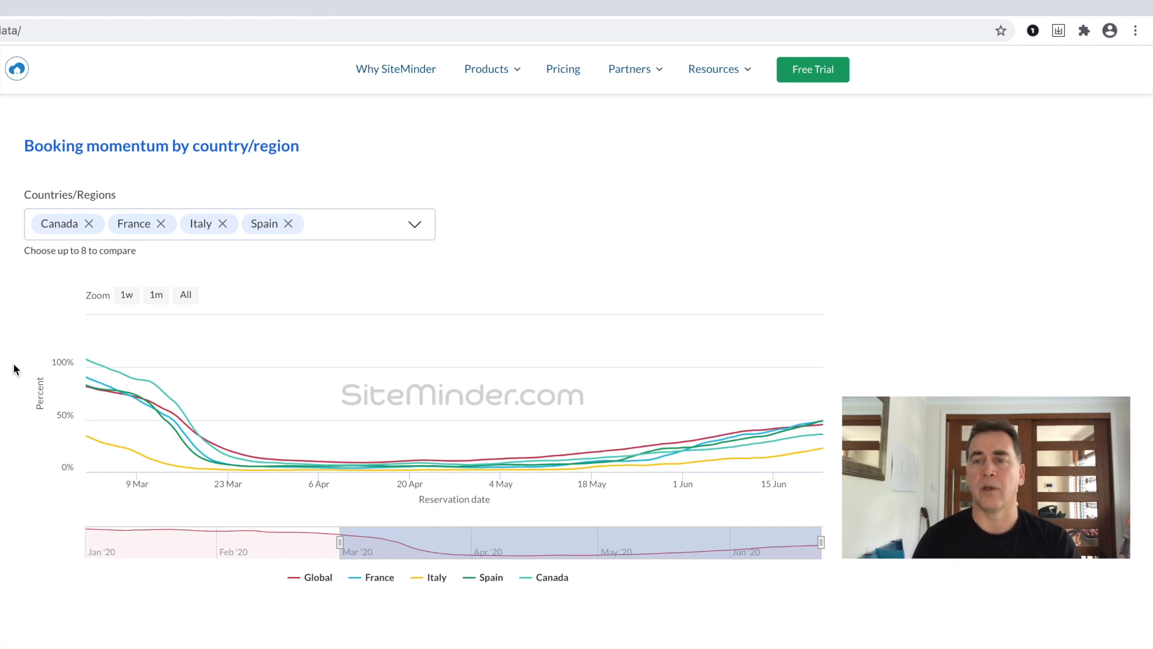
{"action": "mouse_move", "coordinate": [642, 453]}
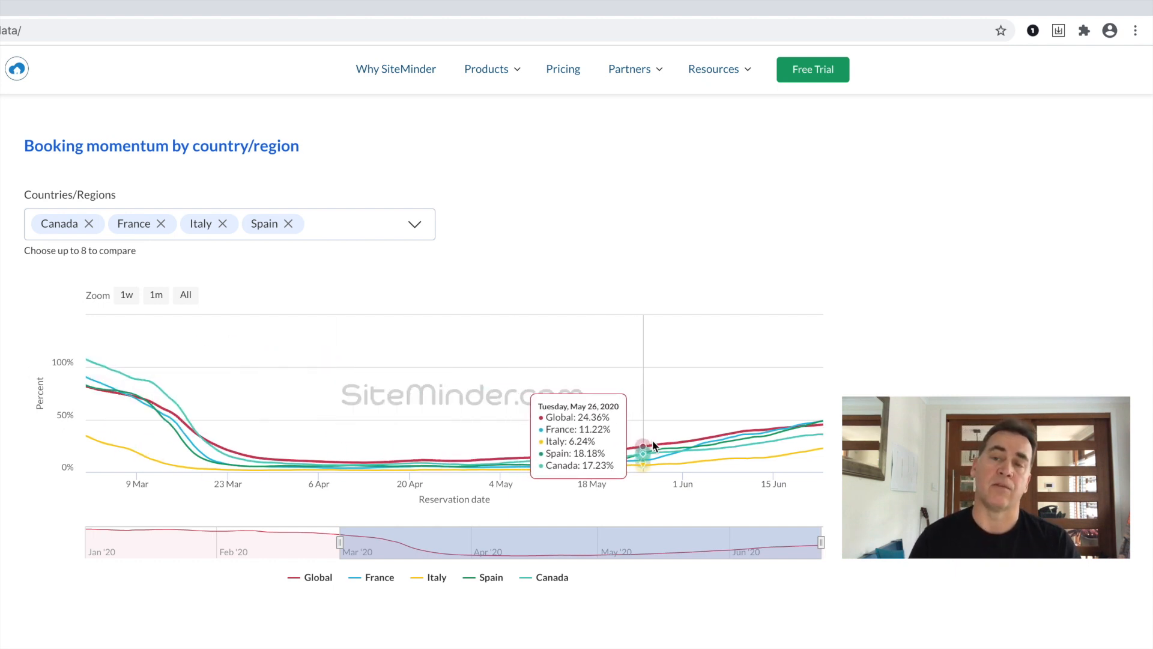
{"action": "mouse_move", "coordinate": [700, 447]}
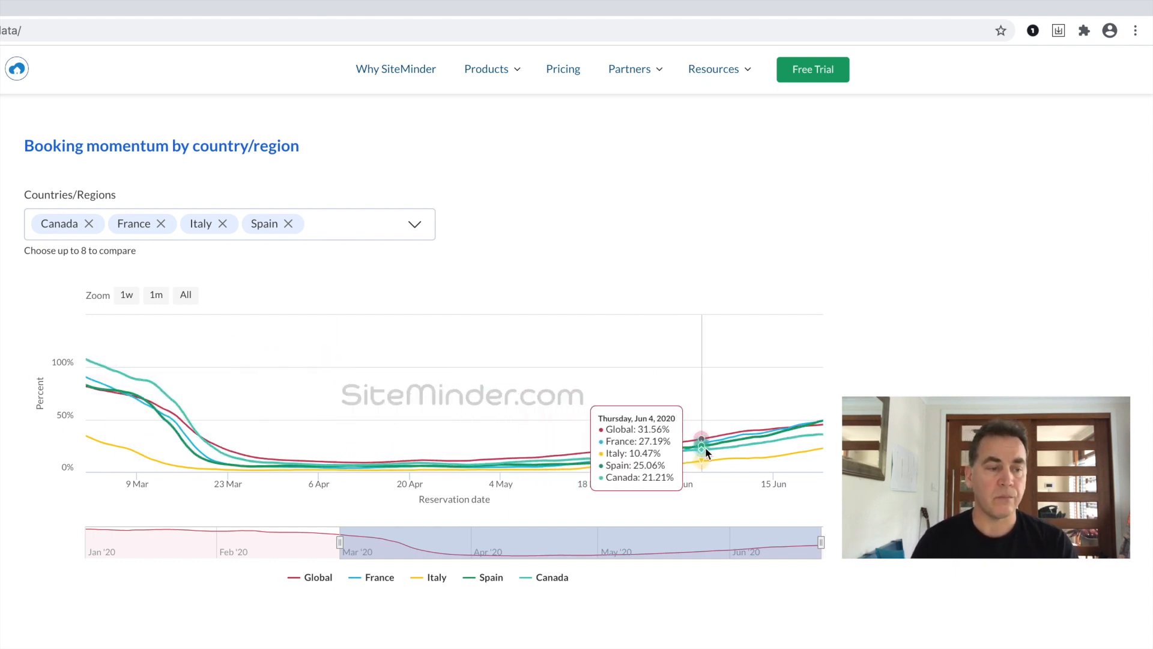
{"action": "mouse_move", "coordinate": [741, 440]}
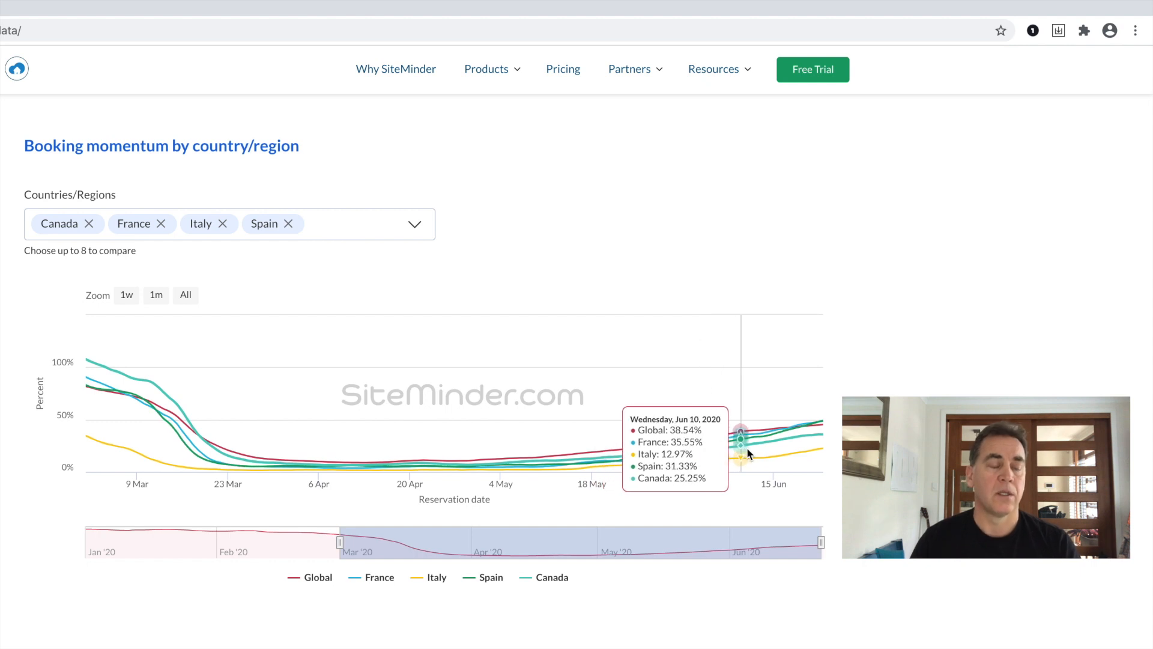
{"action": "mouse_move", "coordinate": [800, 451]}
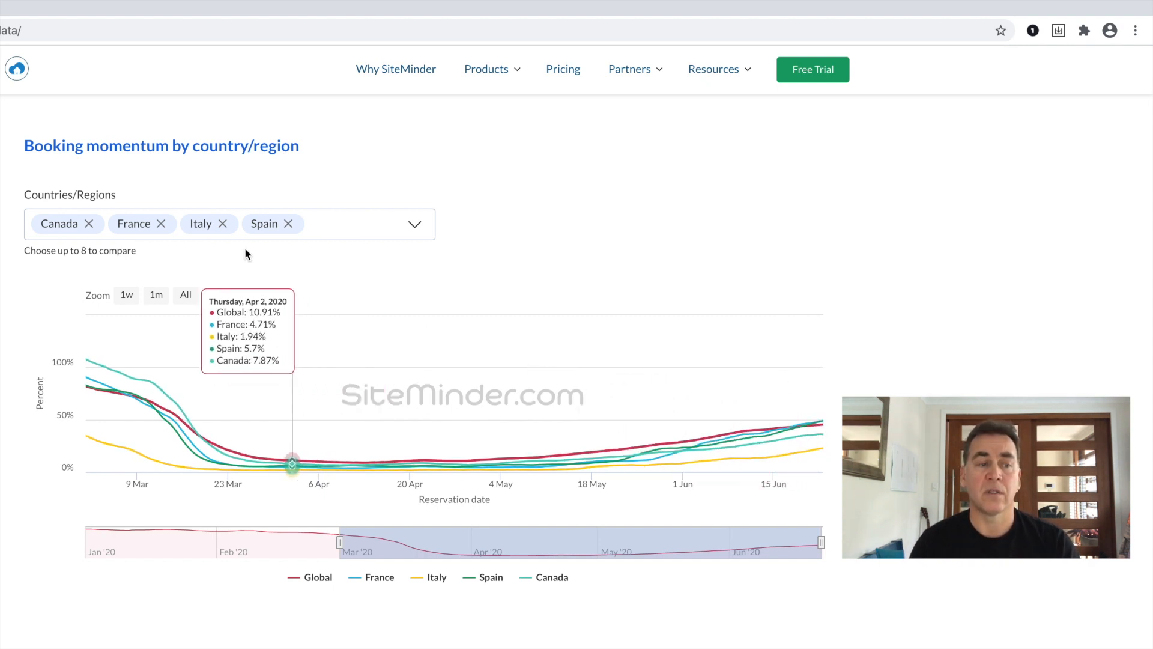
Remove Italy and Canada so only France and Spain remain against Global
{"action": "left_click", "coordinate": [223, 224]}
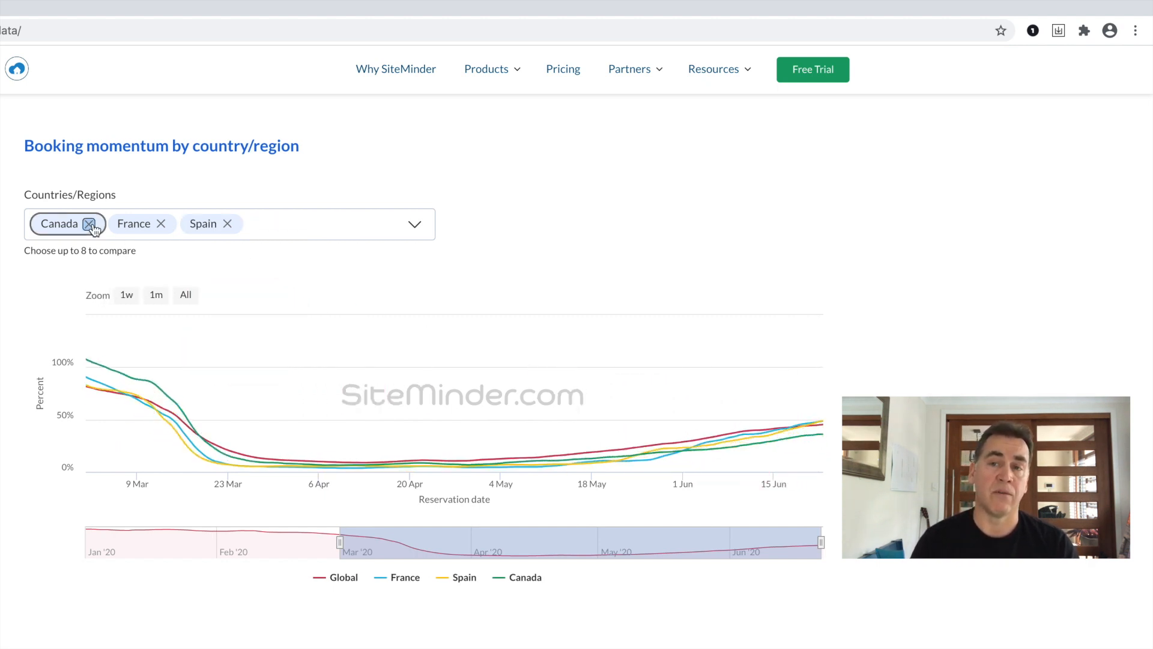
{"action": "left_click", "coordinate": [90, 224]}
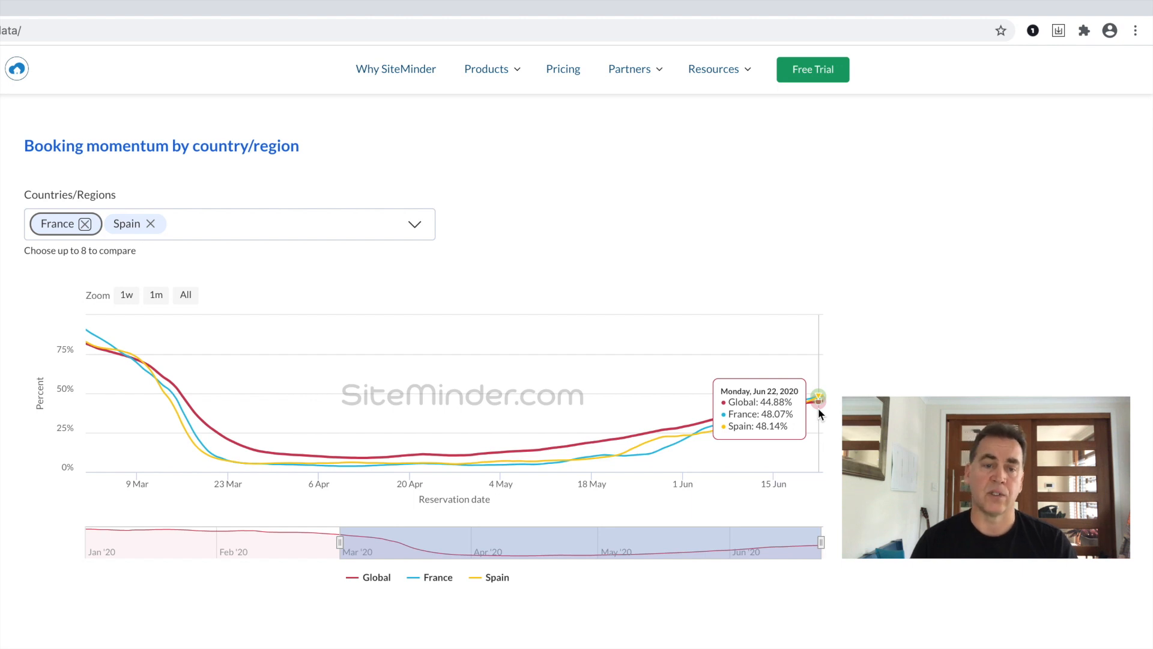
{"action": "mouse_move", "coordinate": [789, 423]}
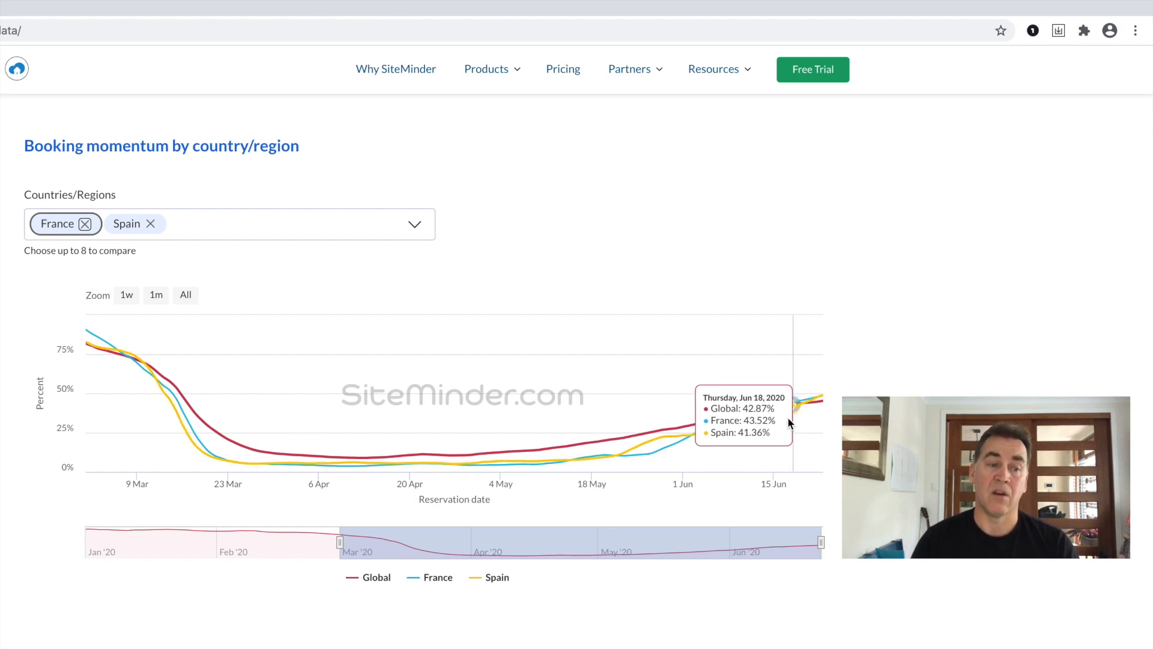
{"action": "mouse_move", "coordinate": [775, 425]}
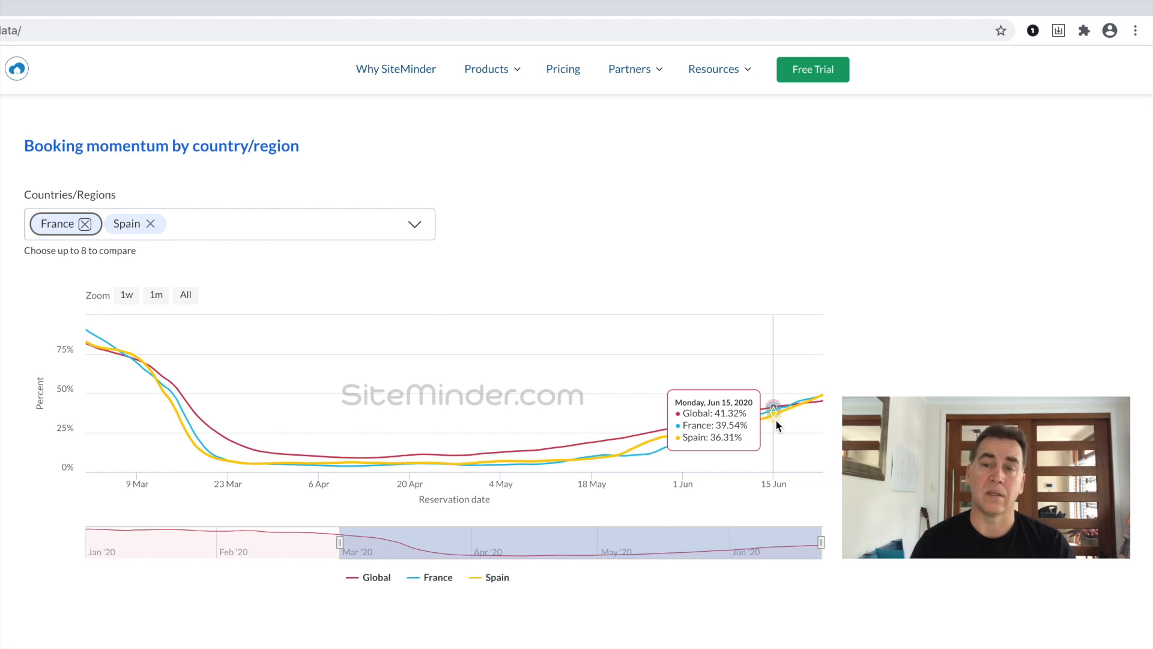
{"action": "mouse_move", "coordinate": [785, 408]}
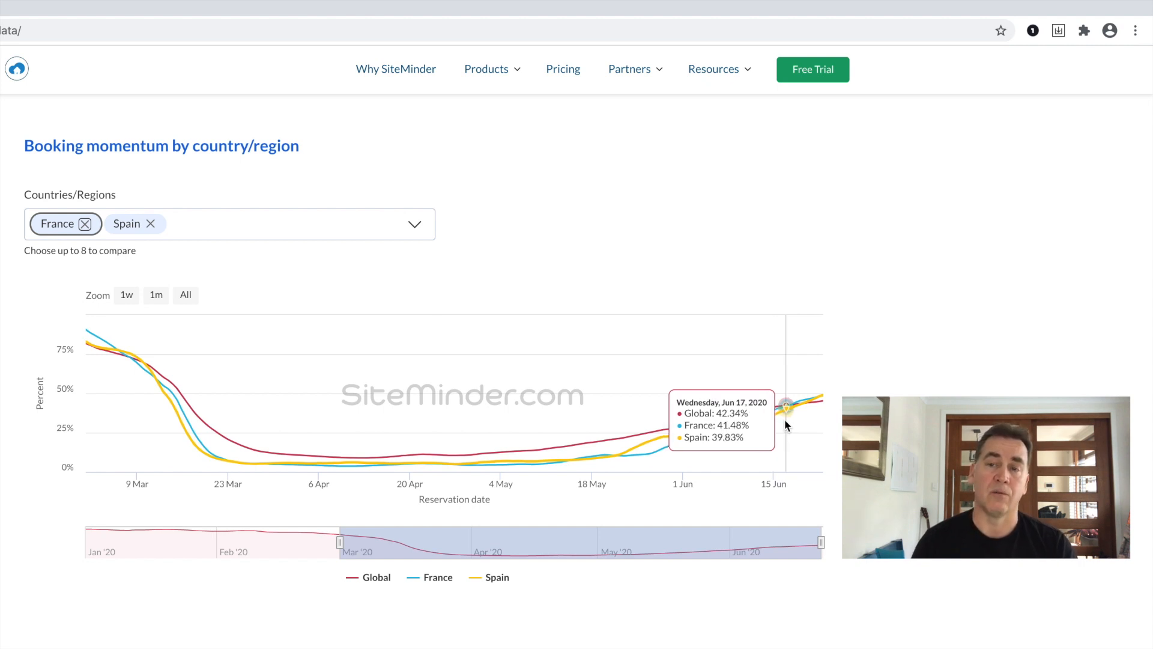
{"action": "mouse_move", "coordinate": [805, 420]}
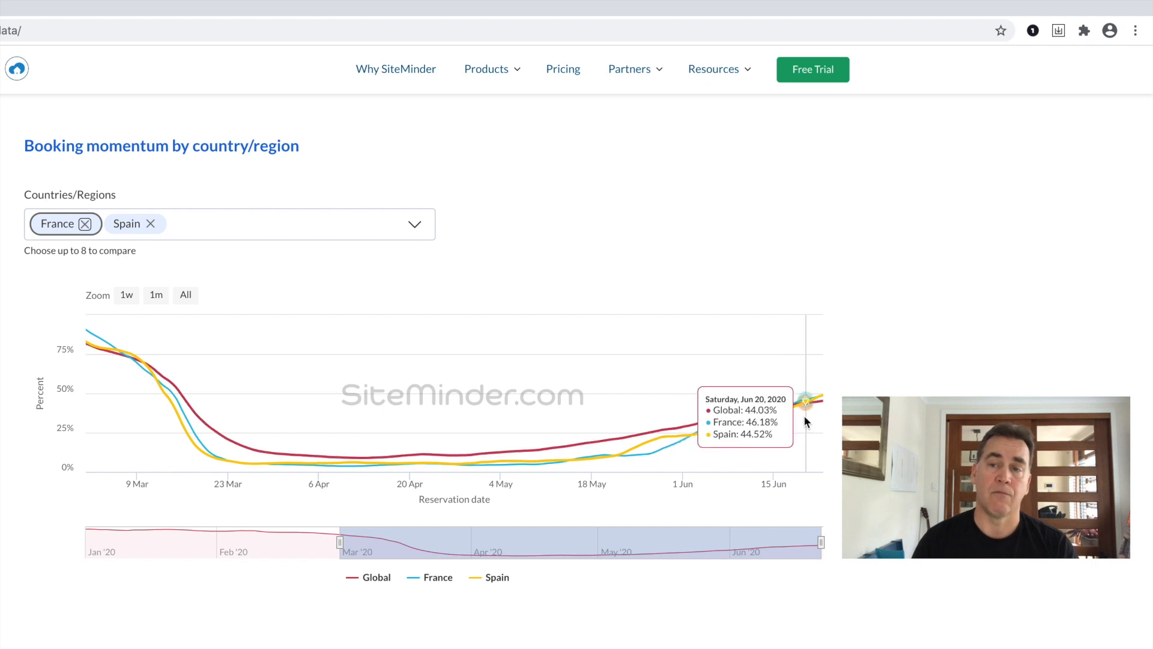
{"action": "mouse_move", "coordinate": [816, 401]}
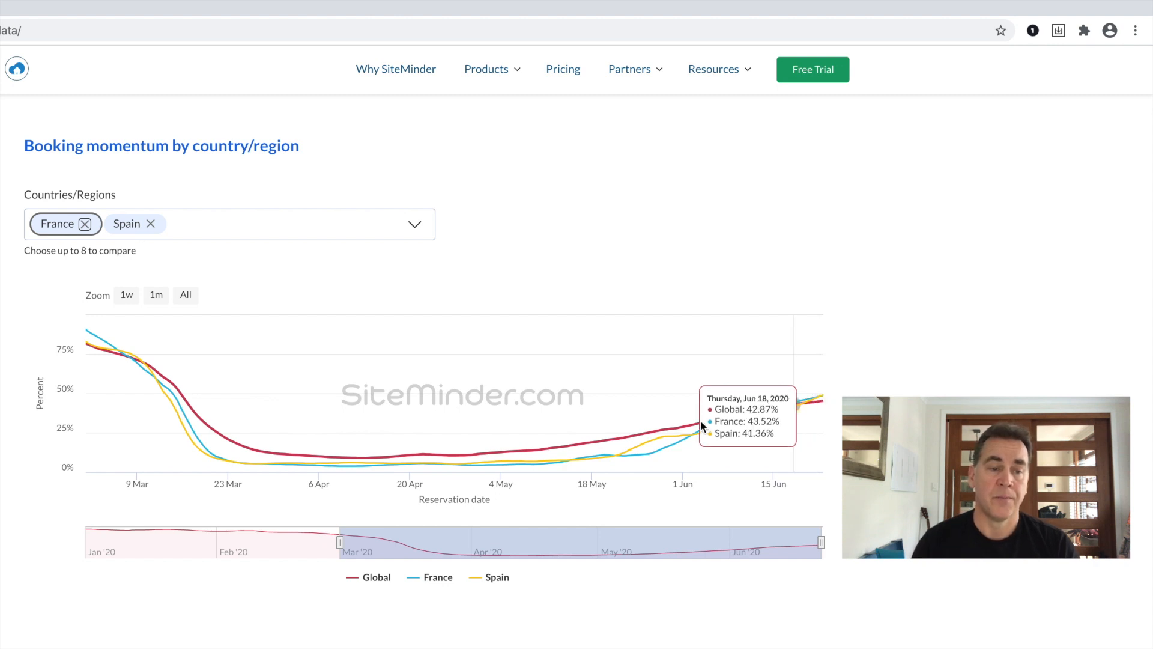
Review Spain's guest horizon charts, then return to the Booking Momentum view
{"action": "scroll", "scroll_direction": "up", "scroll_amount": 3}
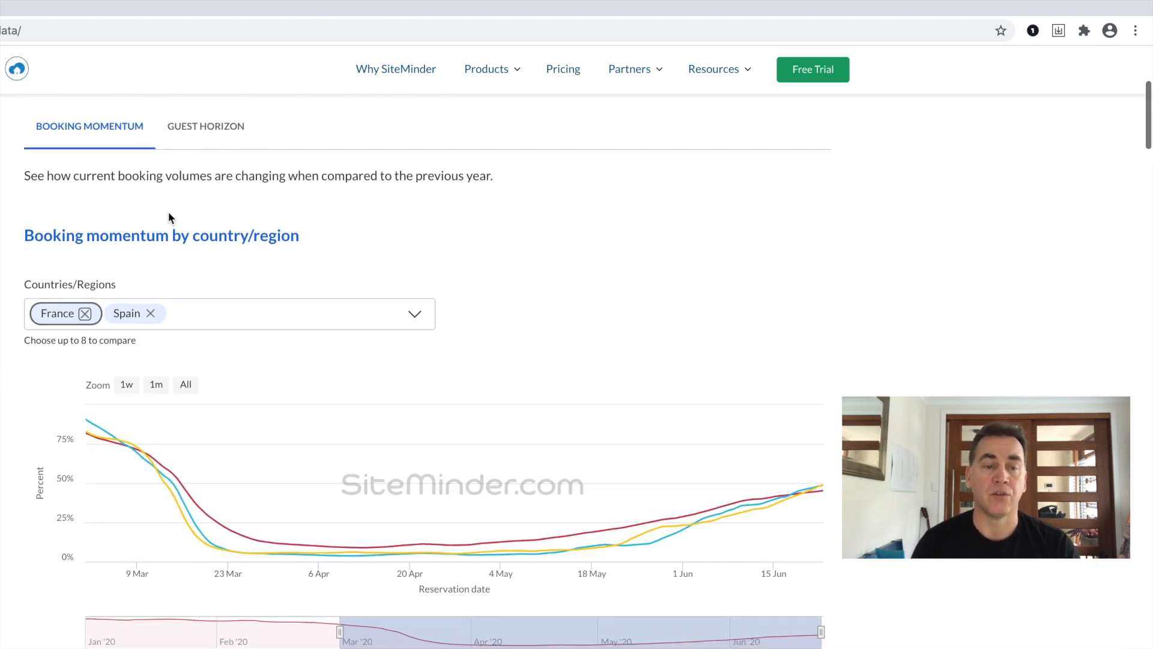
{"action": "scroll", "scroll_direction": "down", "scroll_amount": 3}
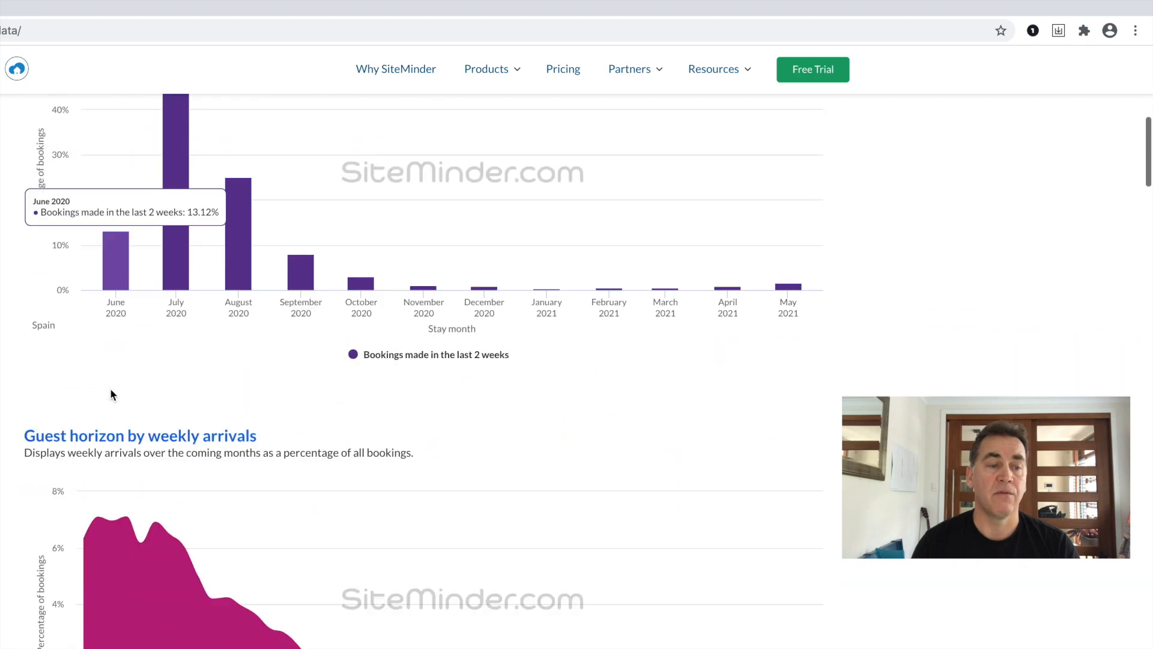
{"action": "scroll", "scroll_direction": "down", "scroll_amount": 3}
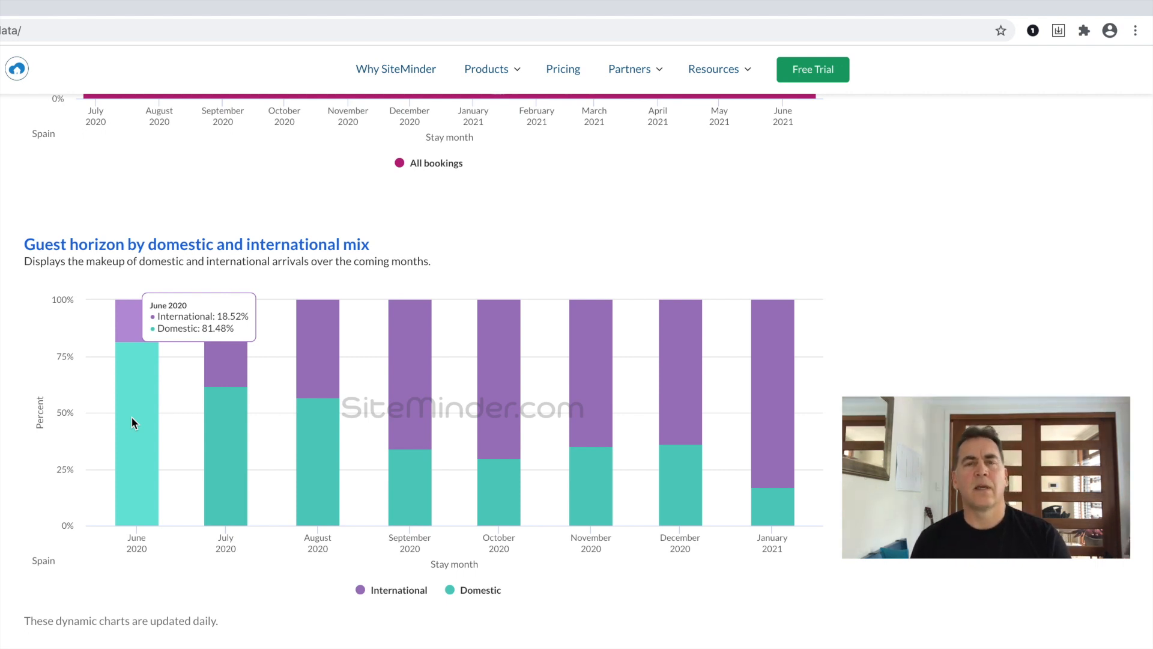
{"action": "scroll", "scroll_direction": "up", "scroll_amount": 3}
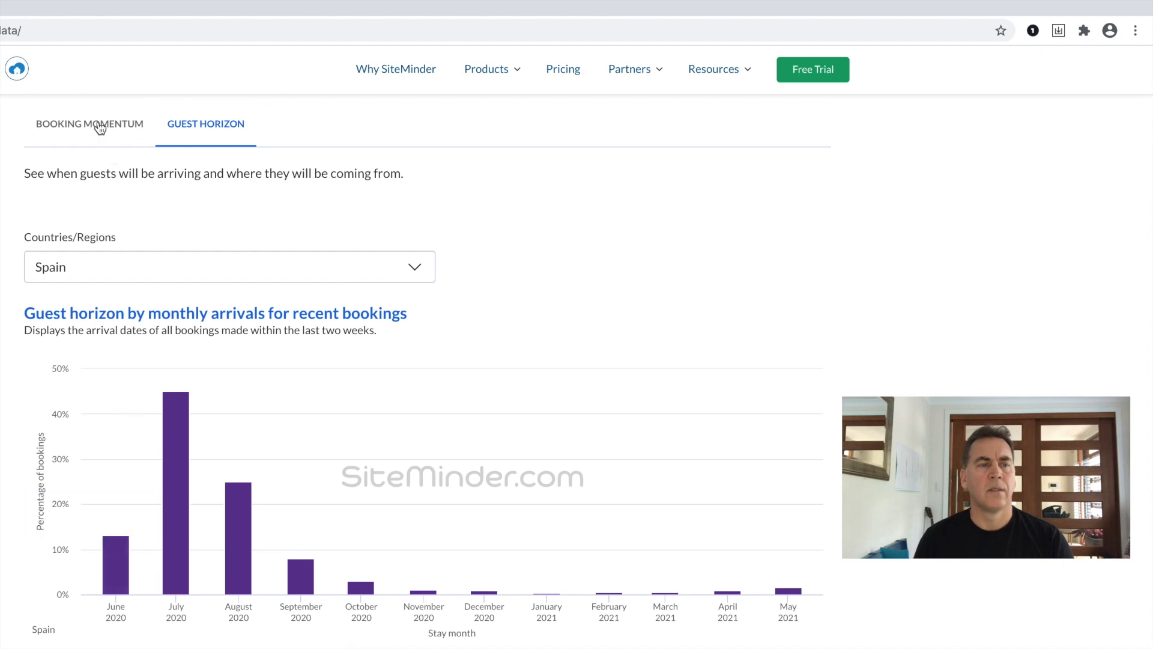
{"action": "left_click", "coordinate": [89, 124]}
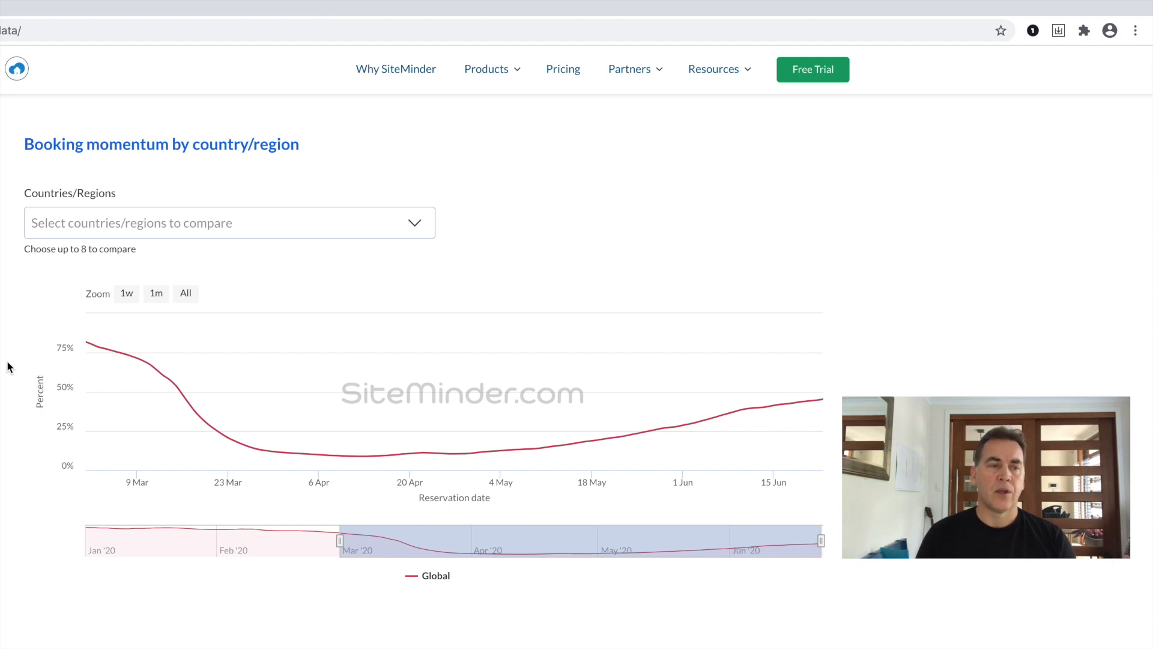
{"action": "left_click", "coordinate": [228, 222]}
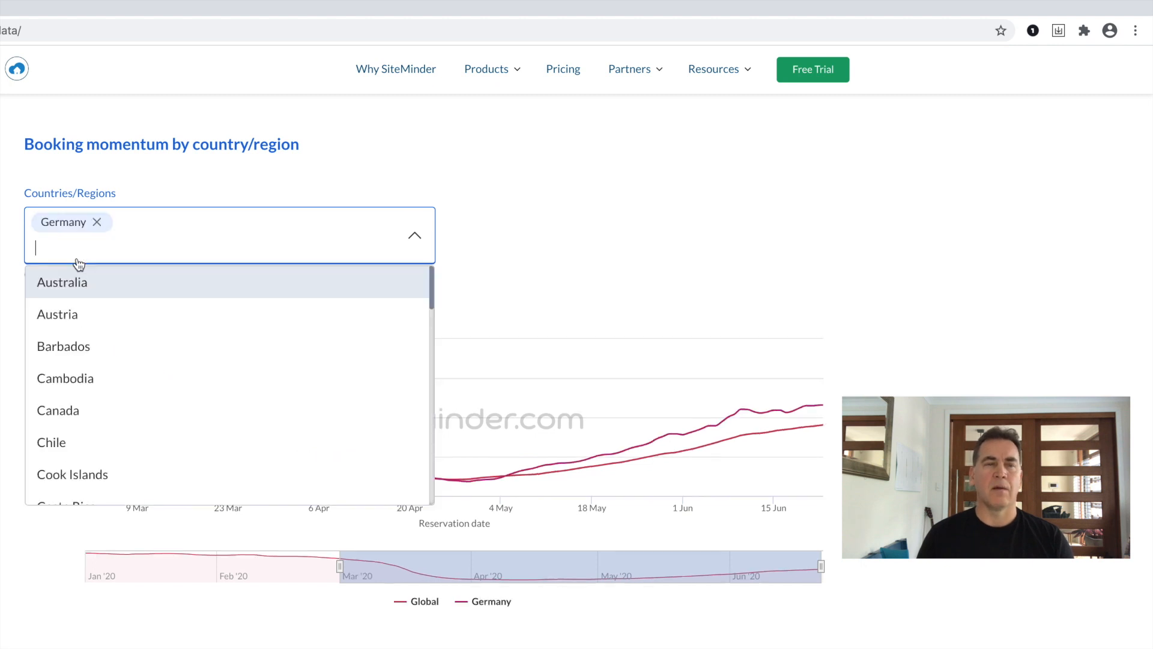
{"action": "type", "text": "Ire"}
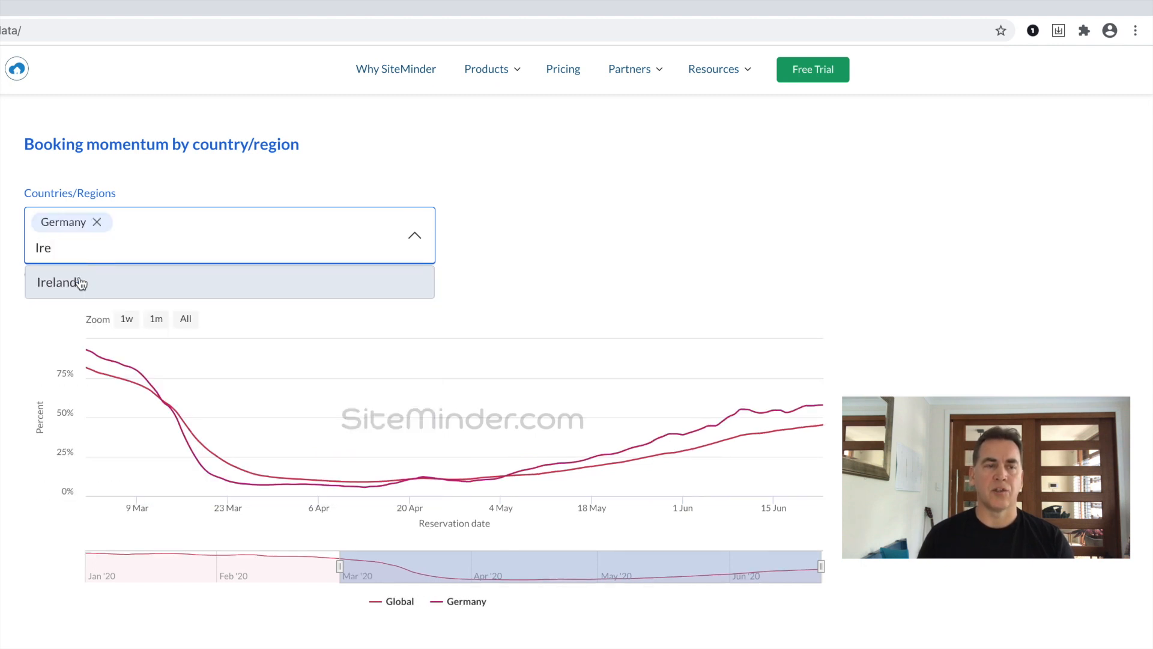
{"action": "left_click", "coordinate": [56, 283]}
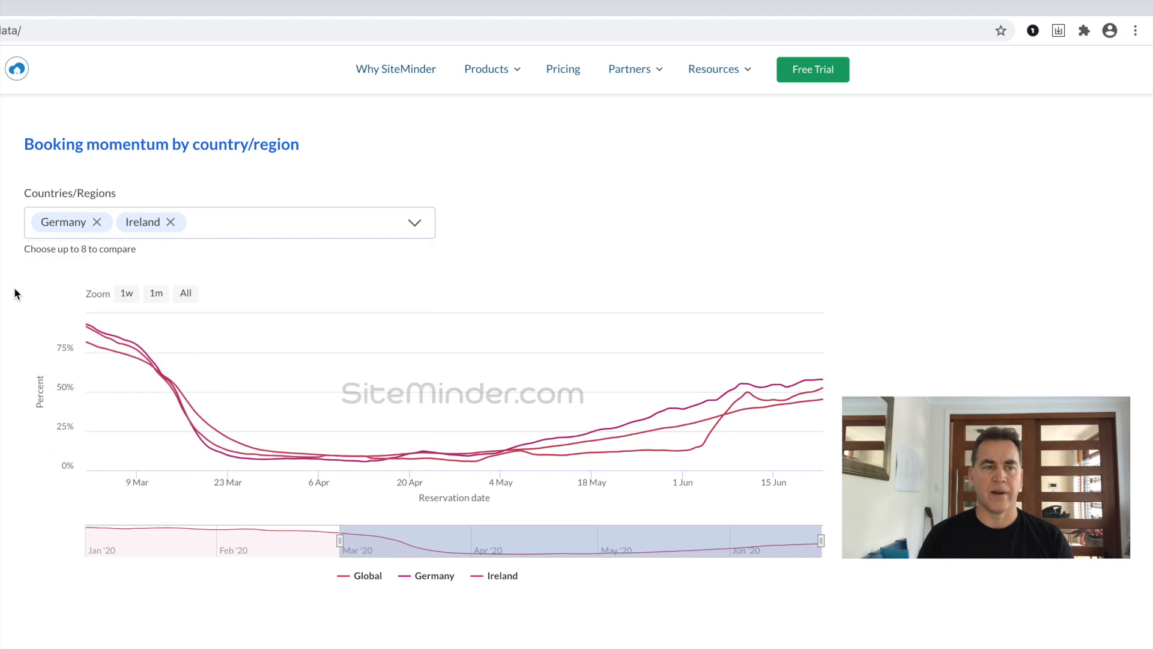
{"action": "mouse_move", "coordinate": [603, 429]}
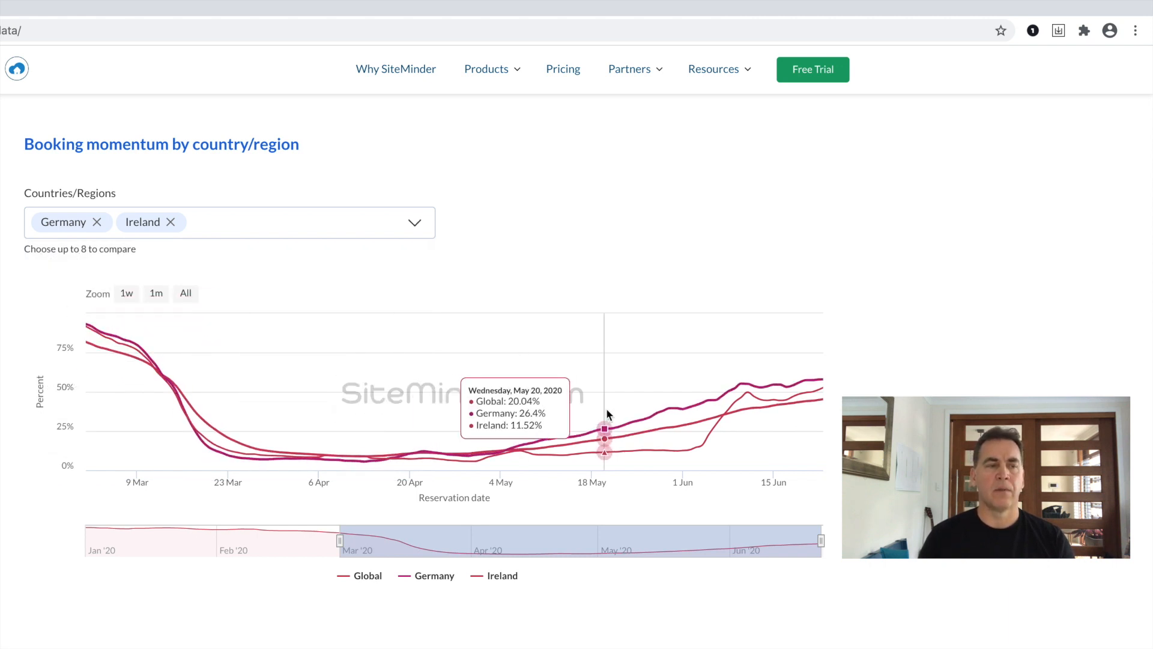
{"action": "mouse_move", "coordinate": [695, 437]}
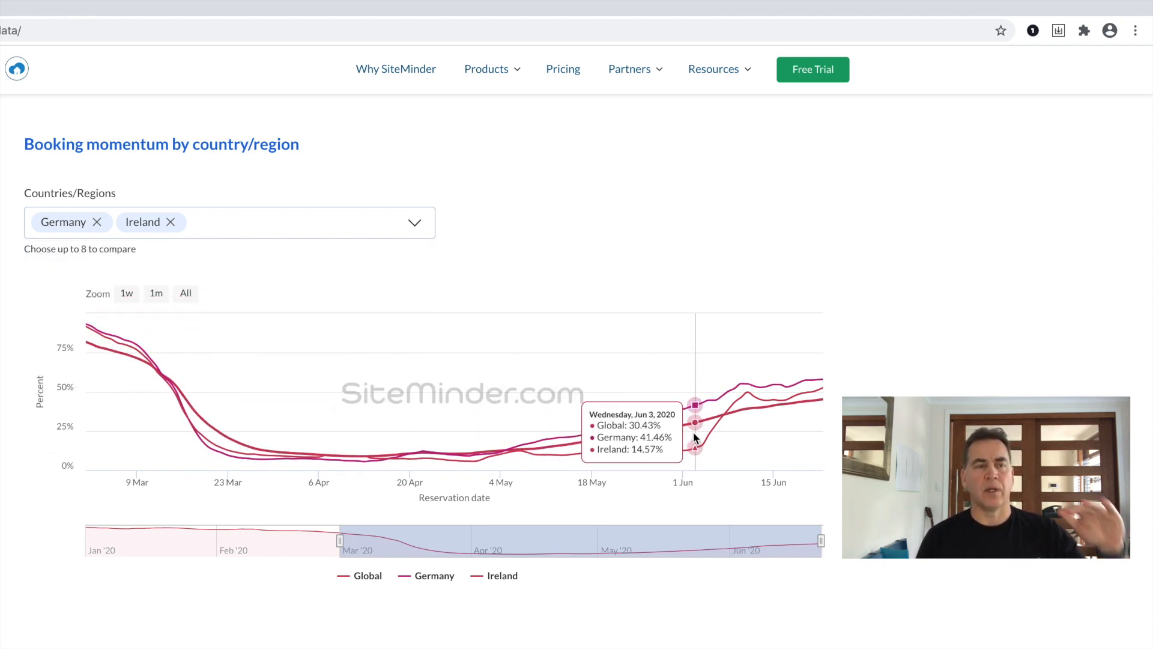
{"action": "mouse_move", "coordinate": [741, 408]}
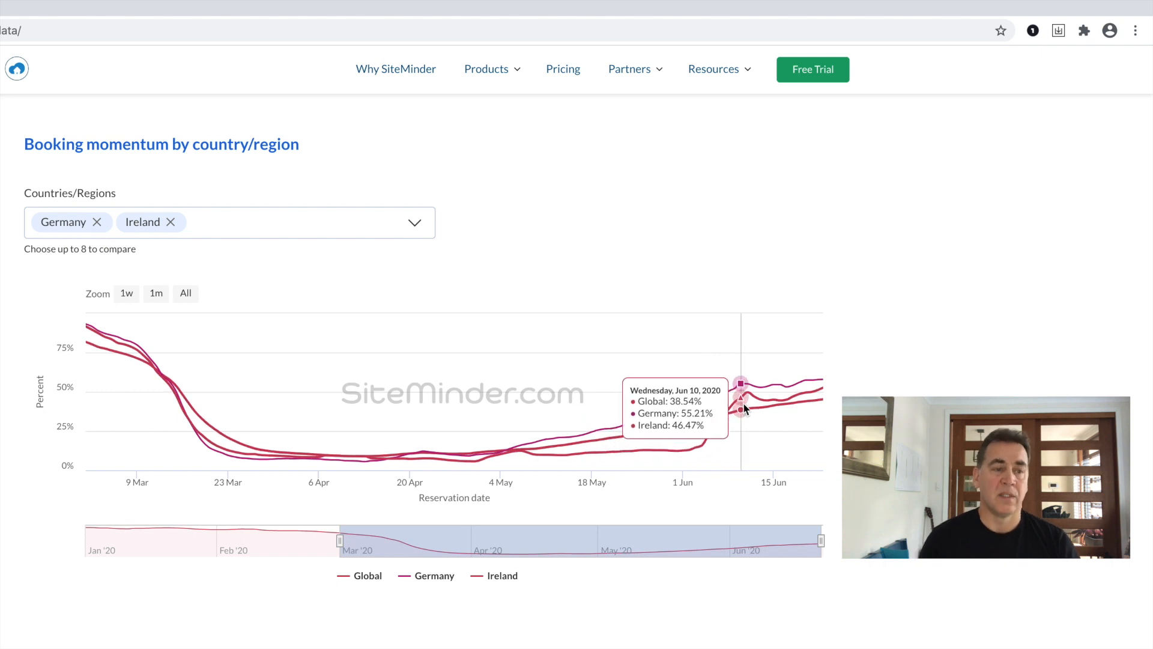
{"action": "mouse_move", "coordinate": [794, 402]}
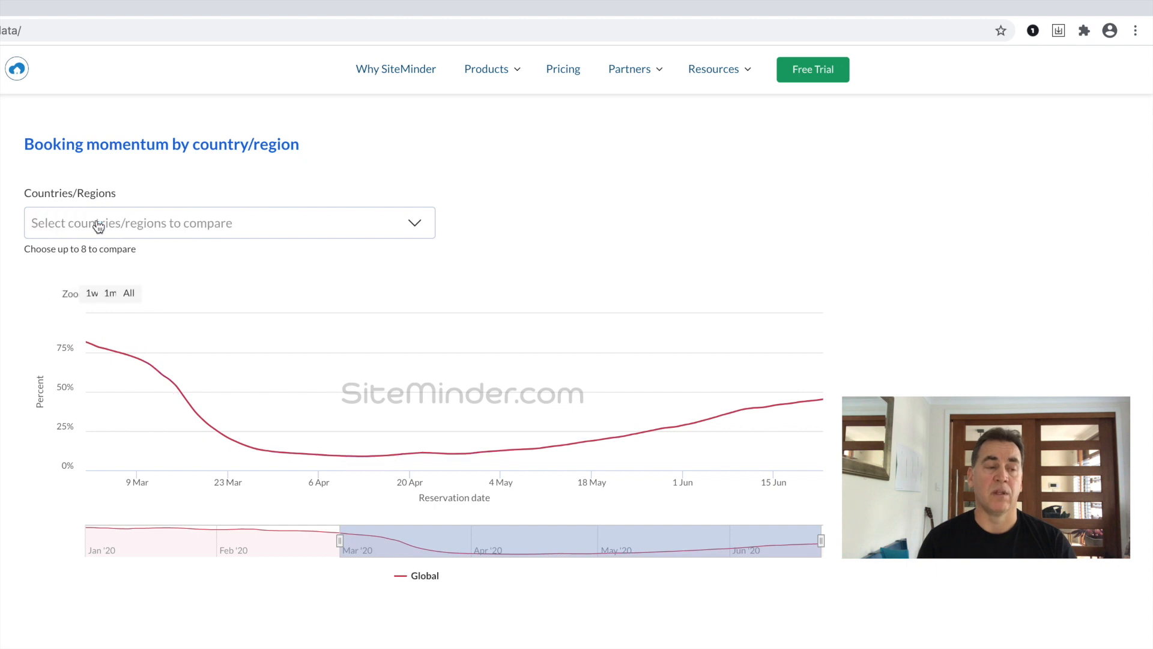
Add Thailand to the booking momentum comparison against Global
{"action": "type", "text": "Tha"}
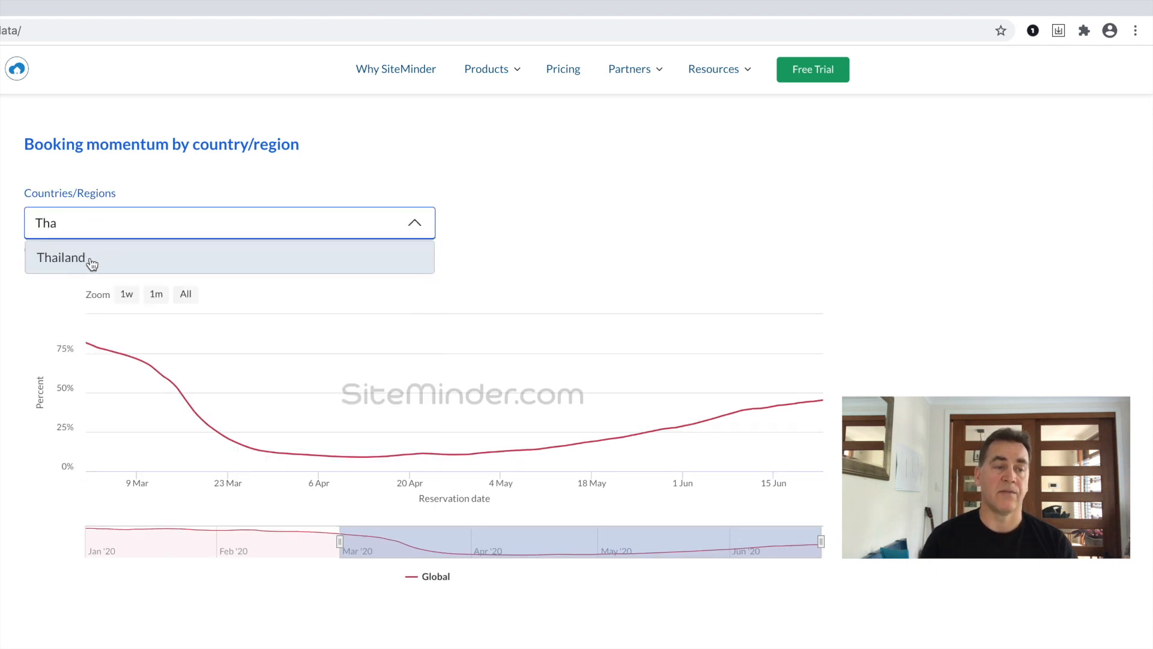
{"action": "left_click", "coordinate": [61, 257]}
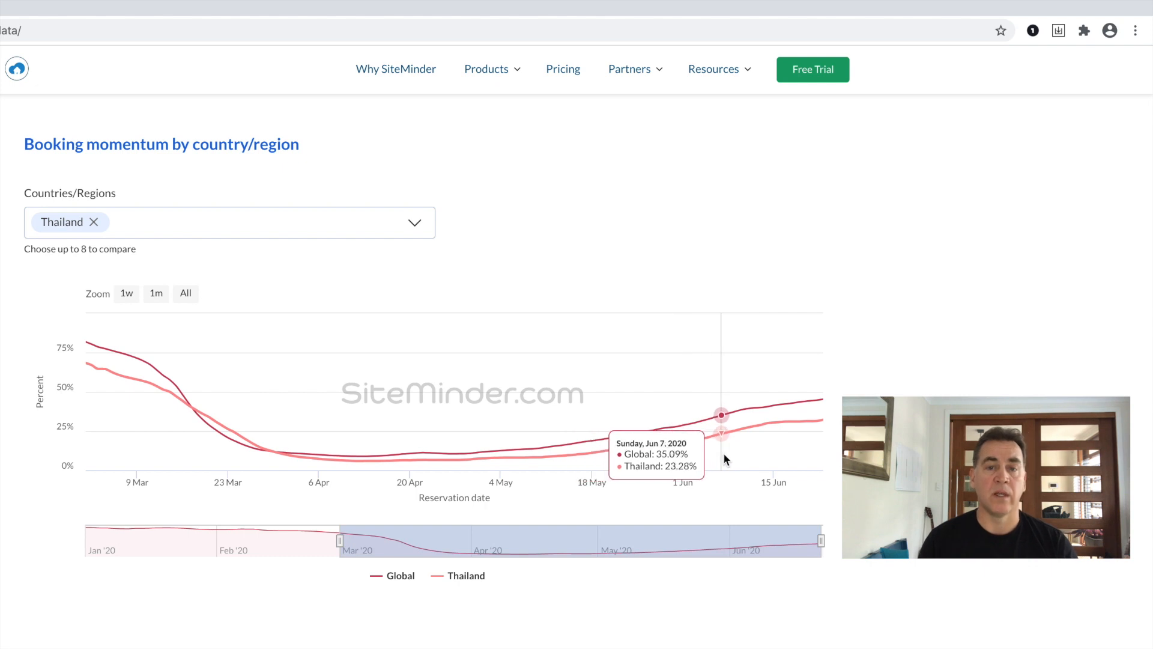
{"action": "mouse_move", "coordinate": [814, 451]}
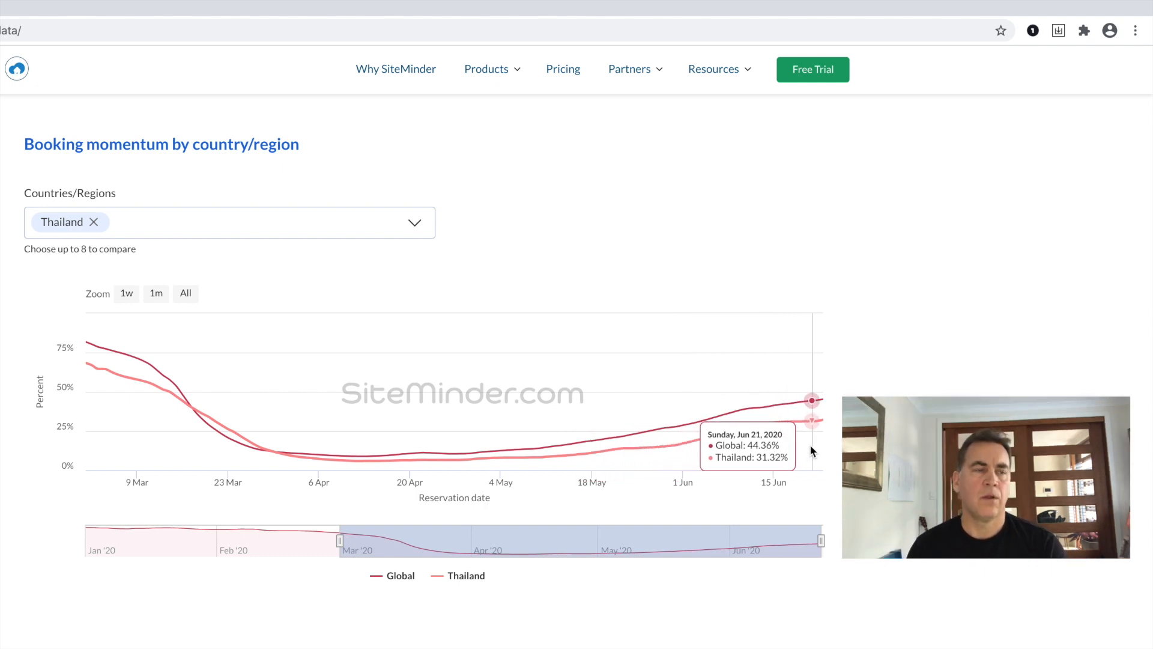
{"action": "mouse_move", "coordinate": [818, 453]}
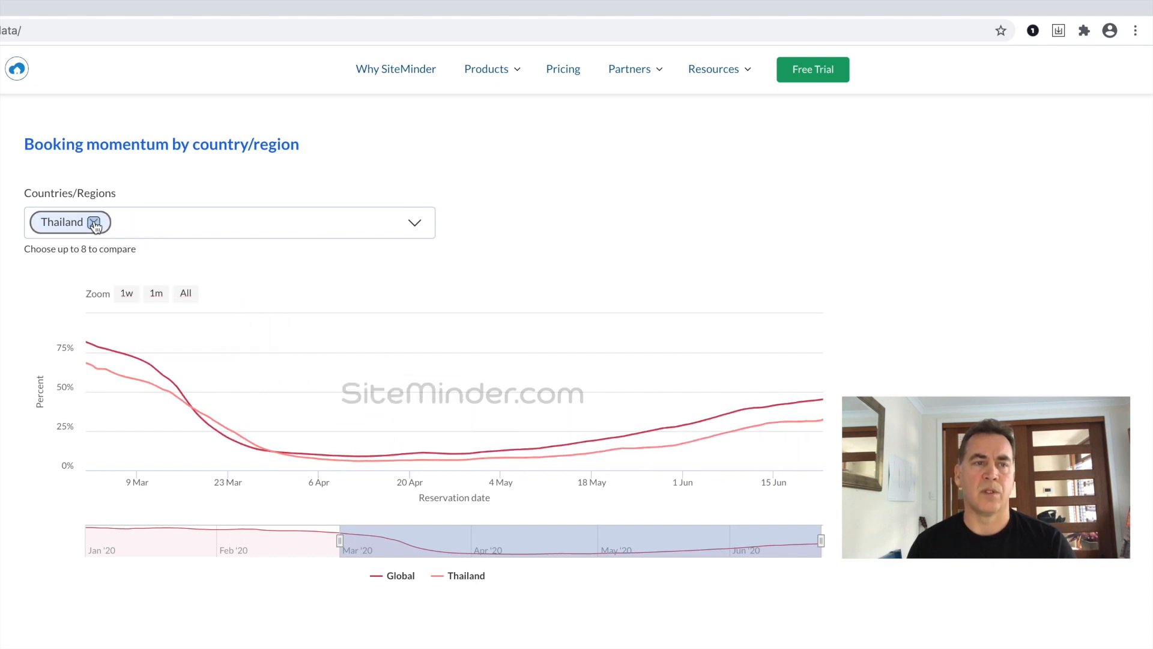
Add United States and Mexico to the booking momentum comparison against Global
{"action": "type", "text": "Unite"}
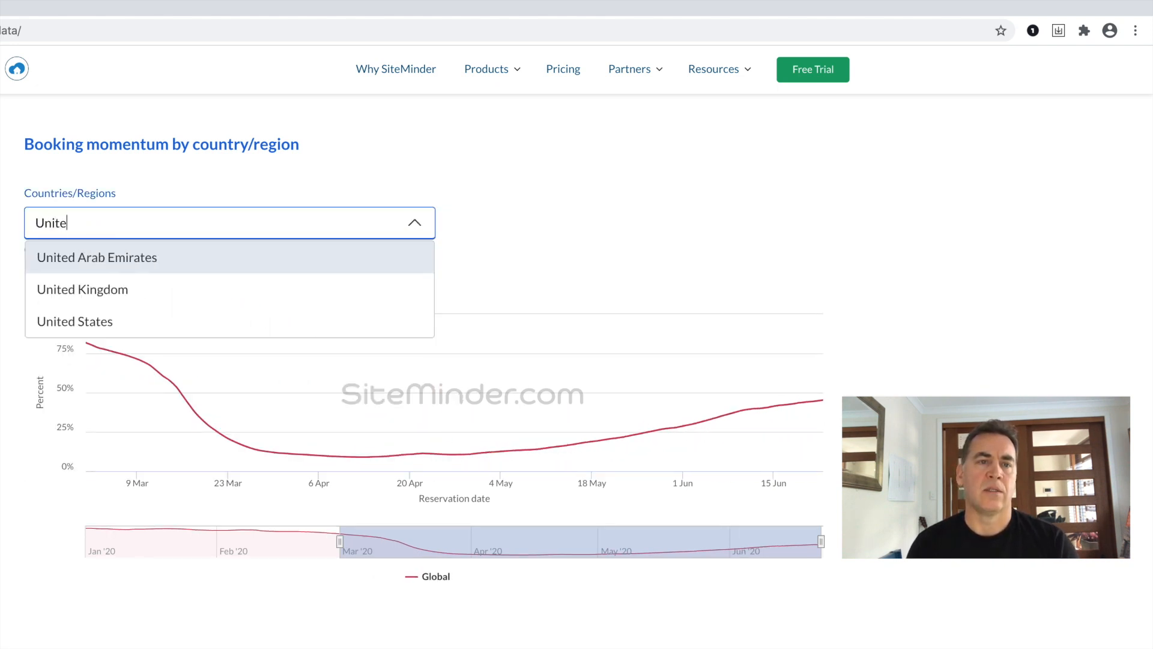
{"action": "left_click", "coordinate": [74, 322]}
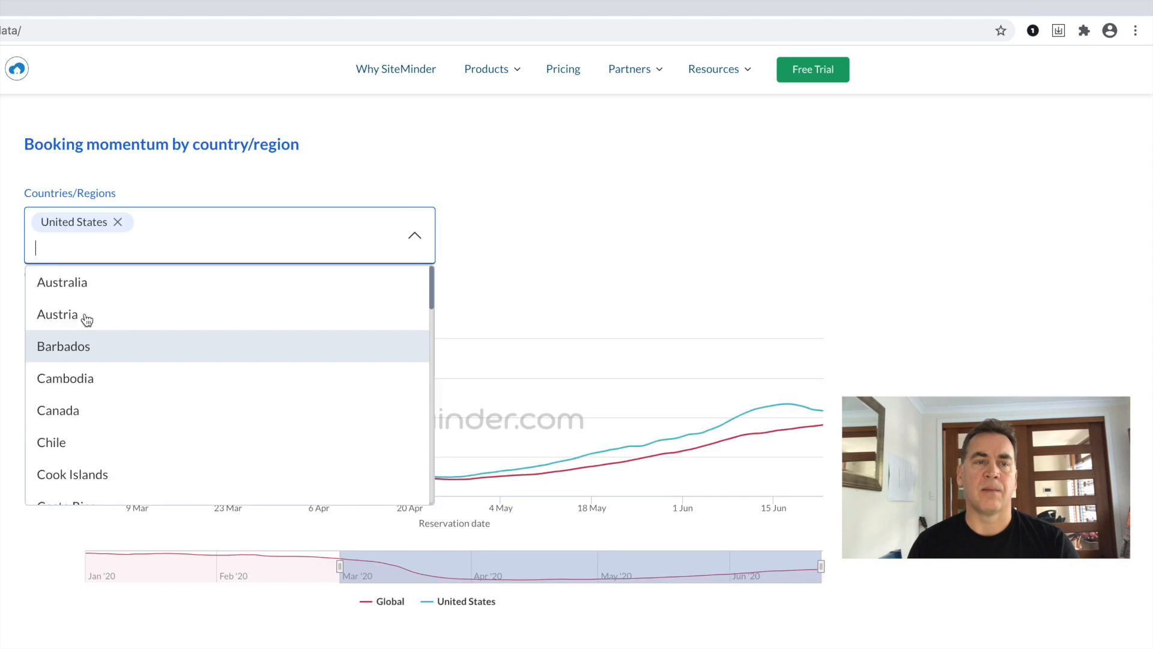
{"action": "type", "text": "Mex"}
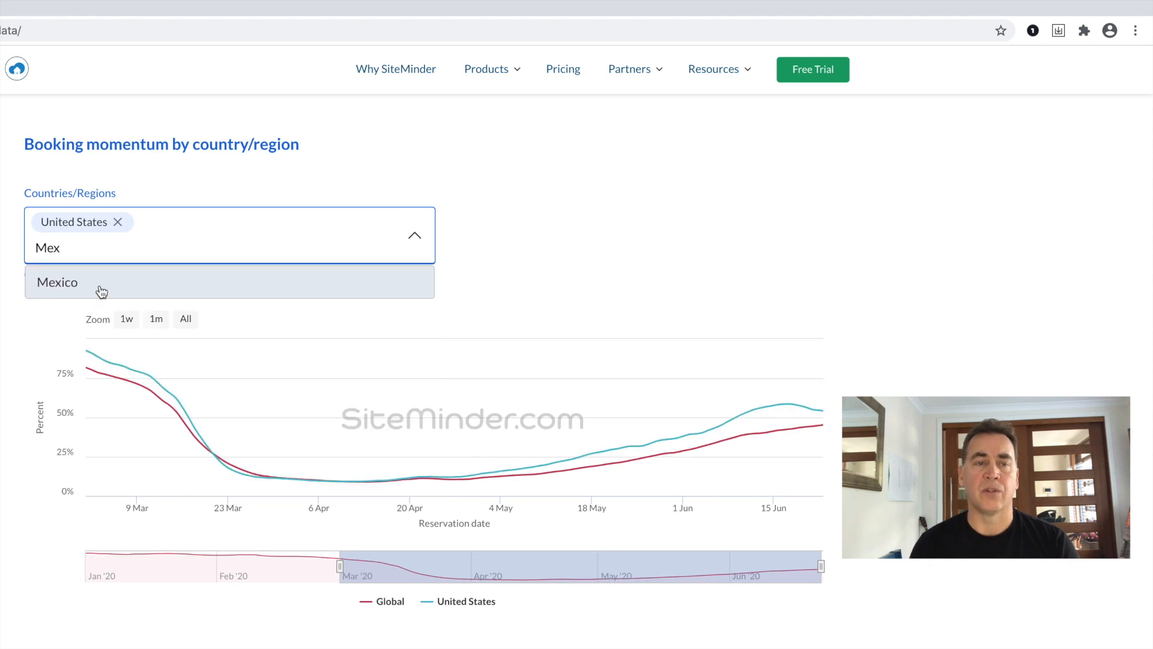
{"action": "left_click", "coordinate": [58, 281]}
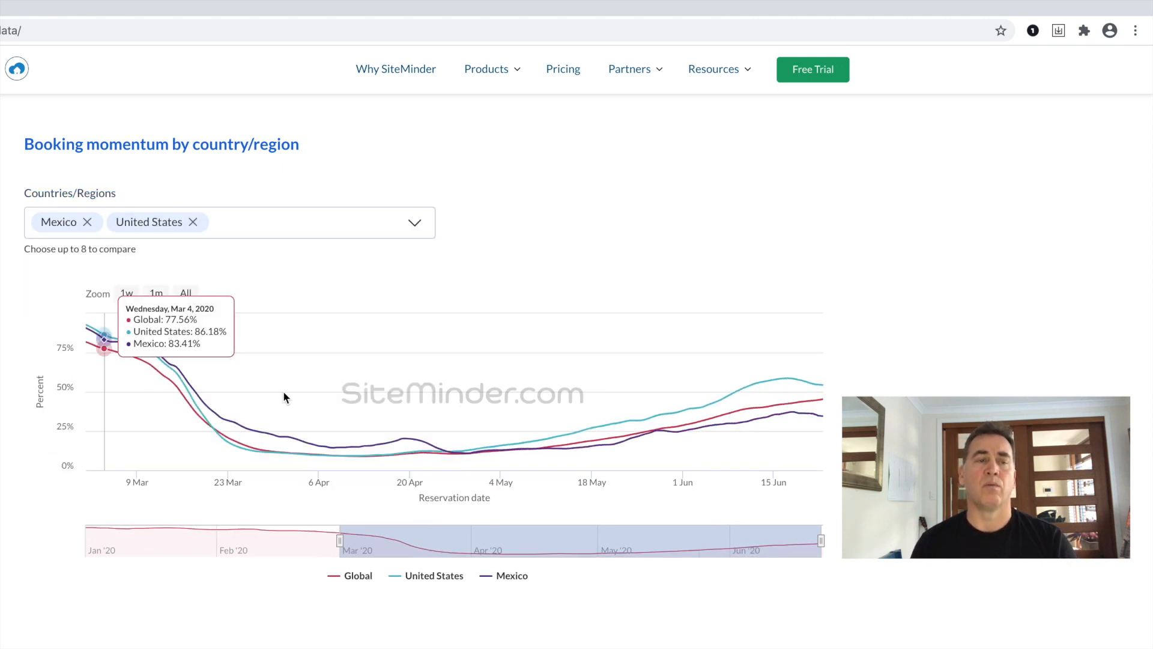
{"action": "mouse_move", "coordinate": [773, 407]}
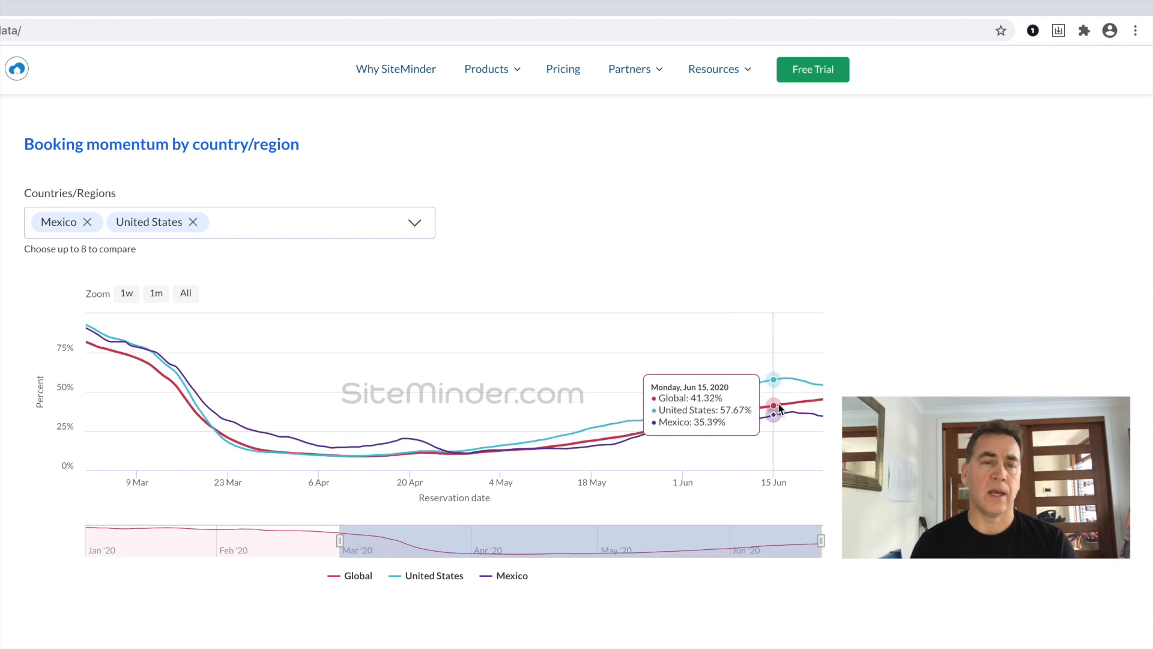
{"action": "mouse_move", "coordinate": [786, 409]}
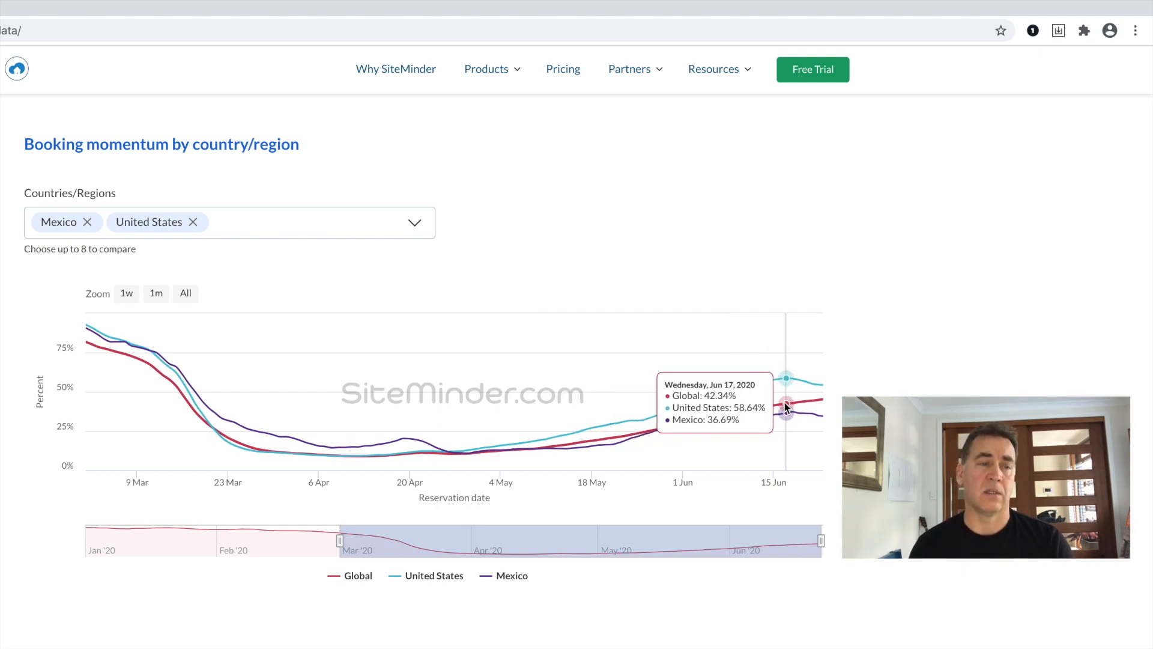
{"action": "mouse_move", "coordinate": [800, 405]}
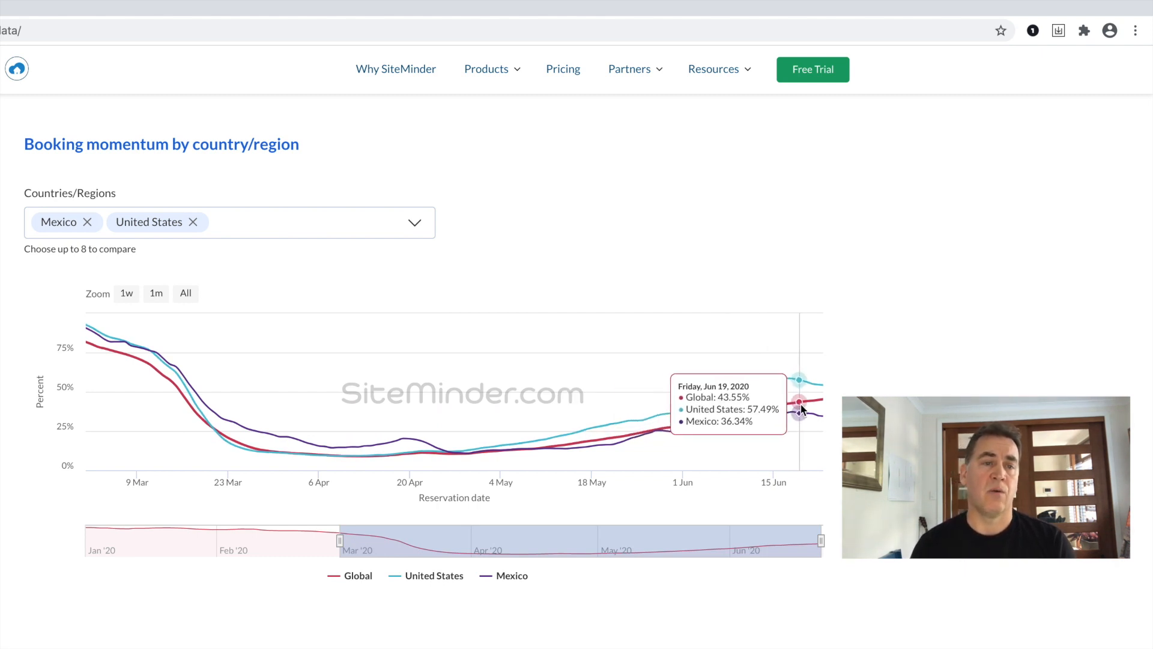
{"action": "mouse_move", "coordinate": [811, 412]}
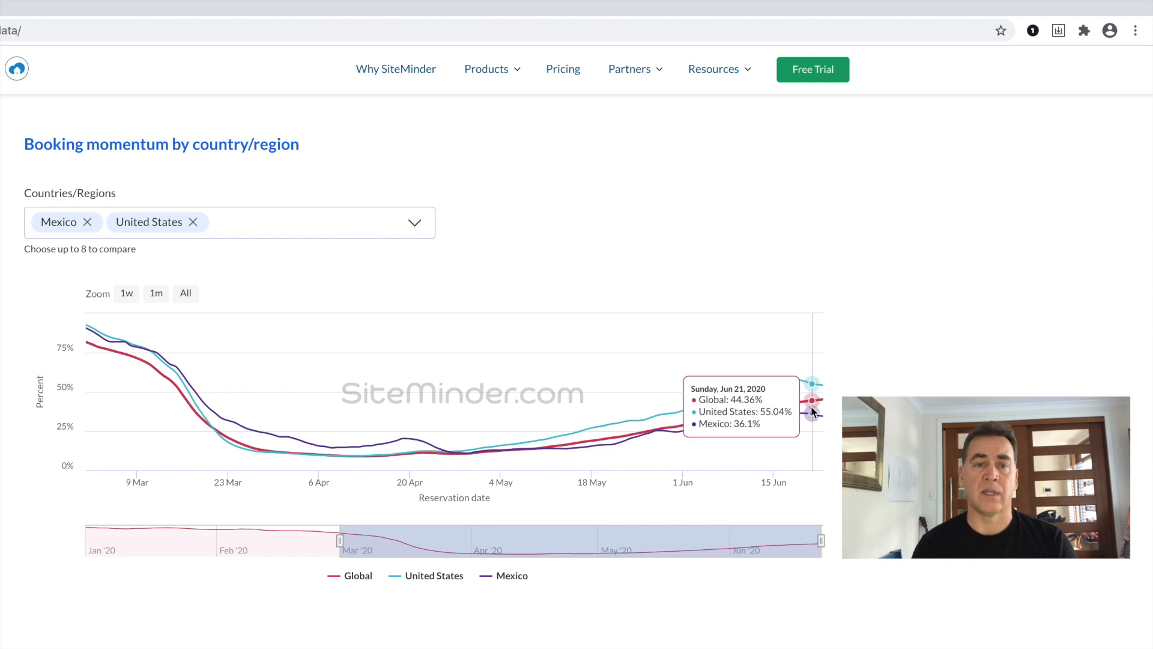
{"action": "mouse_move", "coordinate": [818, 413]}
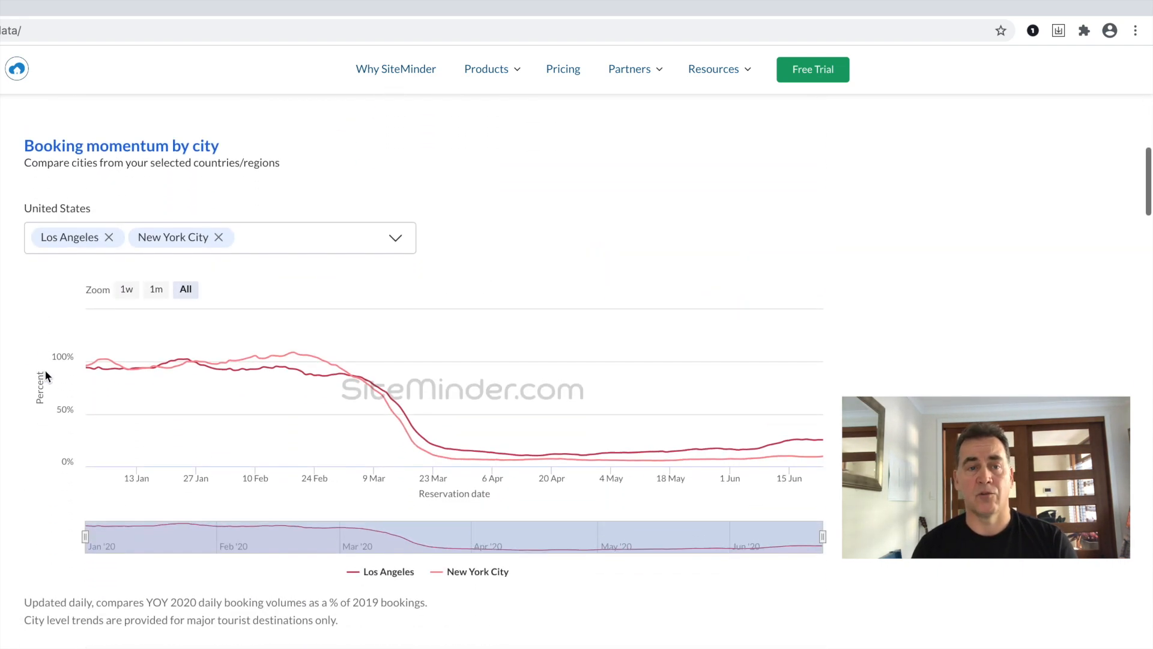
Replace Los Angeles with Miami and Tampa in the US city booking momentum chart
{"action": "left_click", "coordinate": [109, 237]}
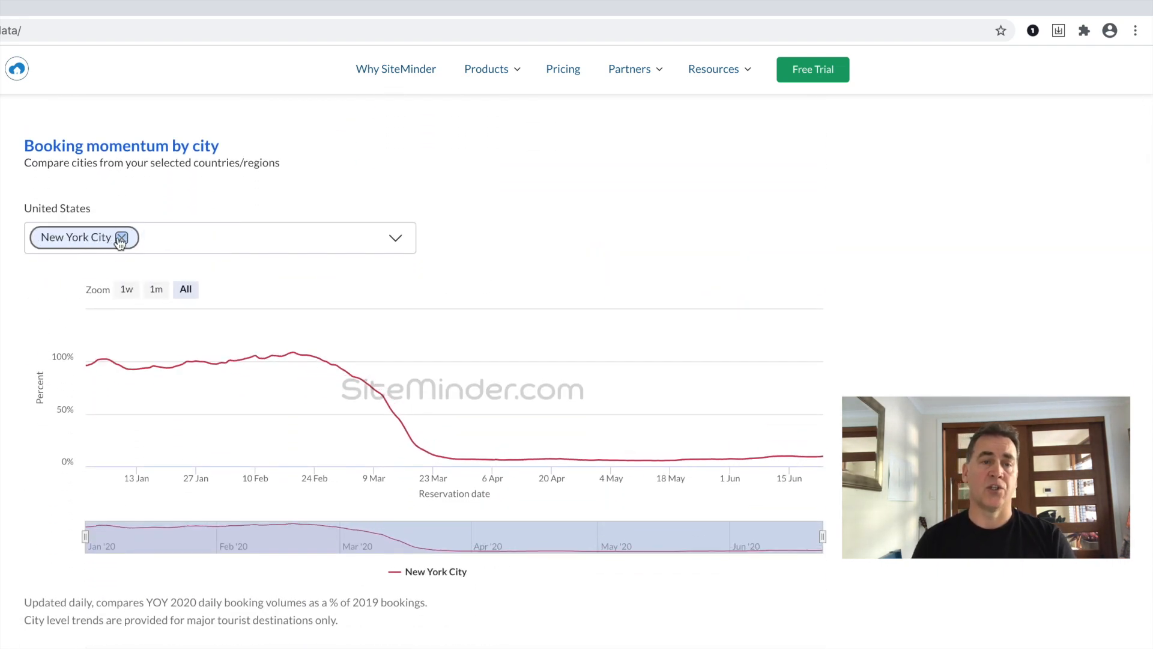
{"action": "type", "text": "Mia"}
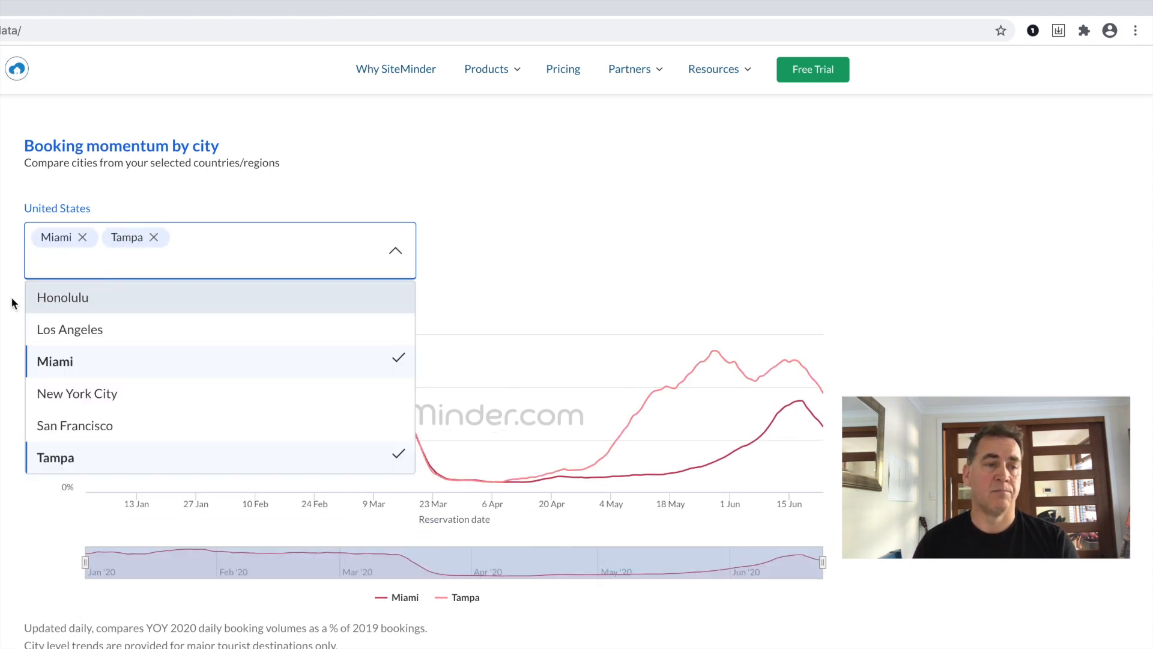
{"action": "left_click", "coordinate": [395, 250]}
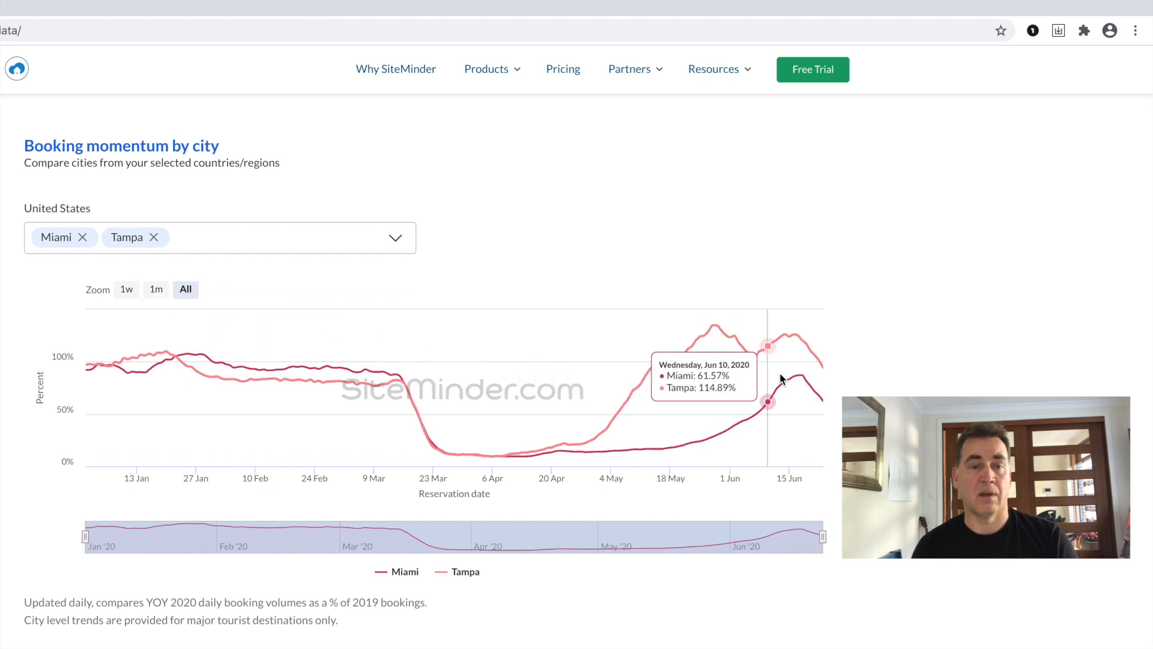
{"action": "mouse_move", "coordinate": [794, 376]}
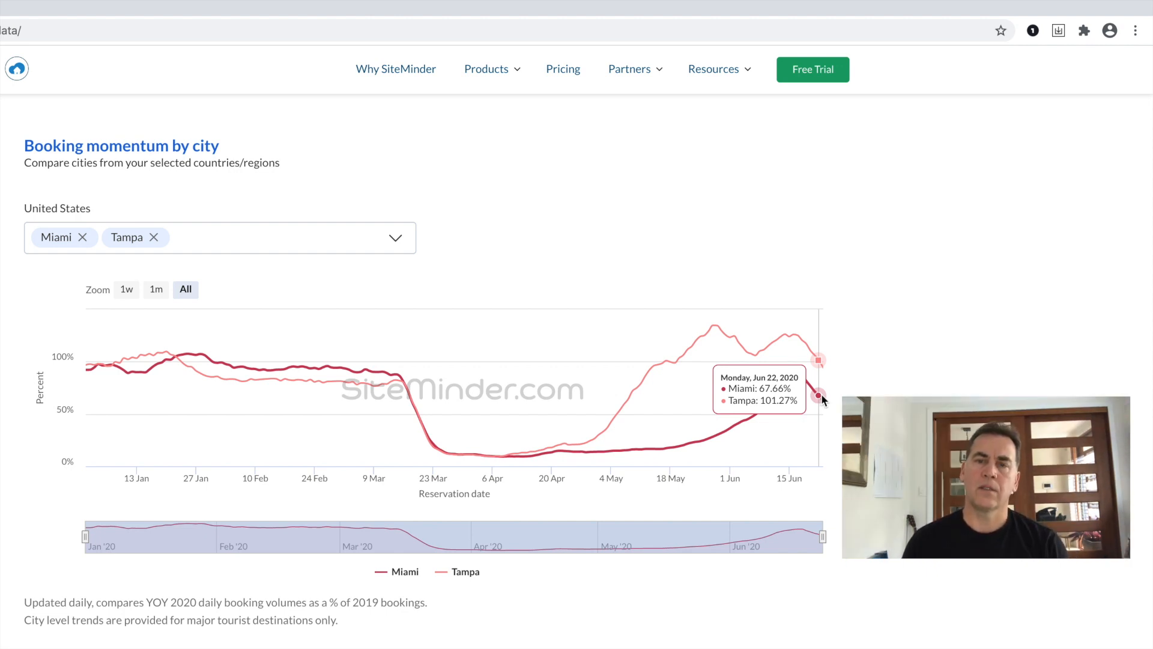
{"action": "mouse_move", "coordinate": [333, 276]}
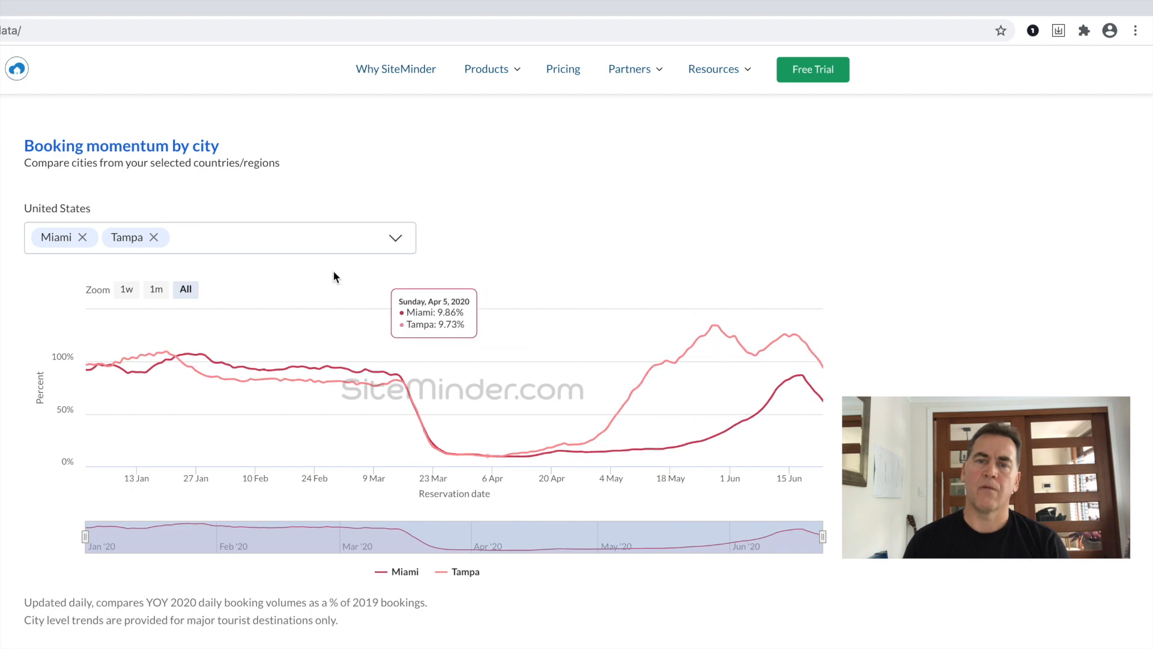
{"action": "scroll", "scroll_direction": "up", "scroll_amount": 3}
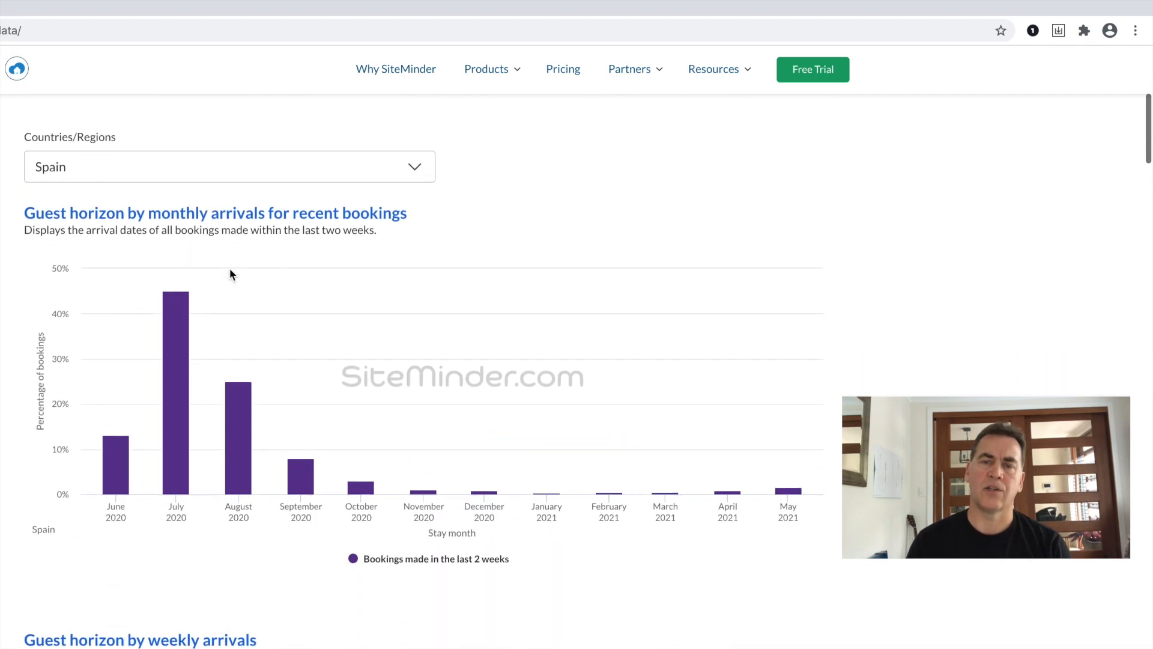
Select Australia for guest horizon and view its domestic versus international arrival mix
{"action": "type", "text": "Aus"}
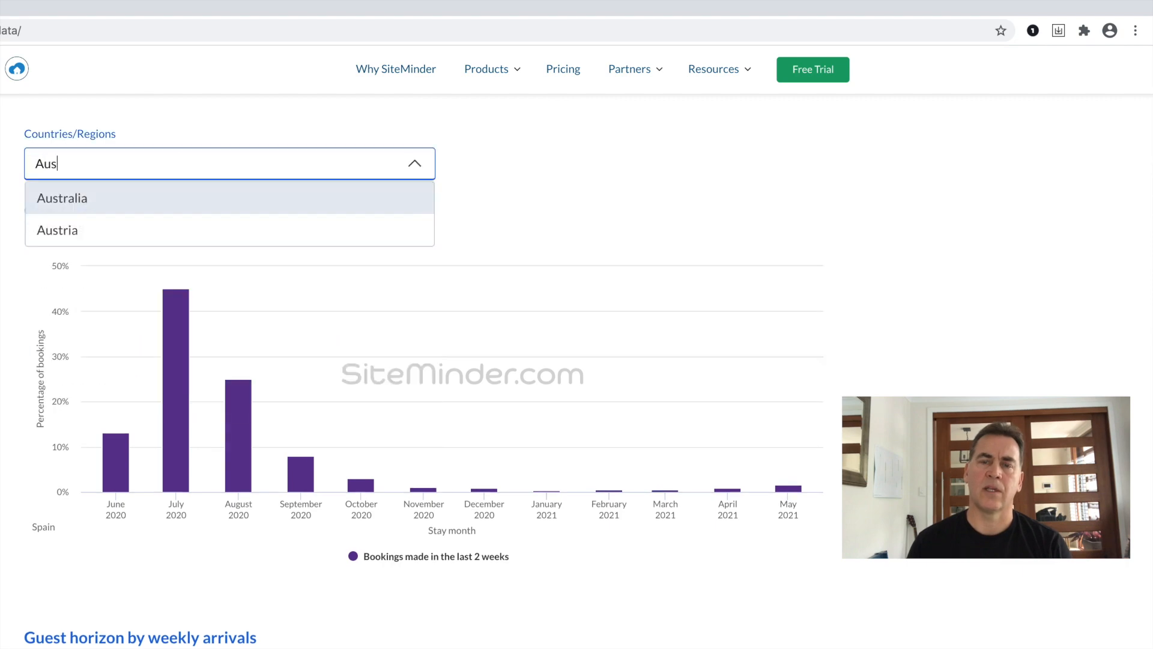
{"action": "left_click", "coordinate": [61, 198]}
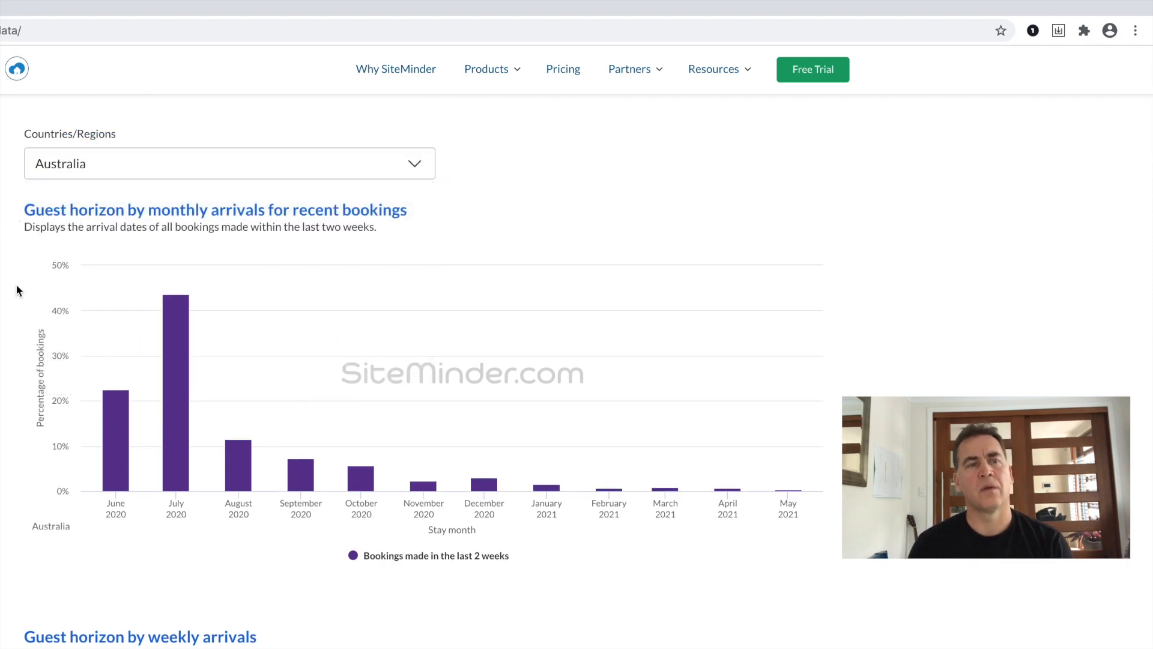
{"action": "scroll", "scroll_direction": "down", "scroll_amount": 3}
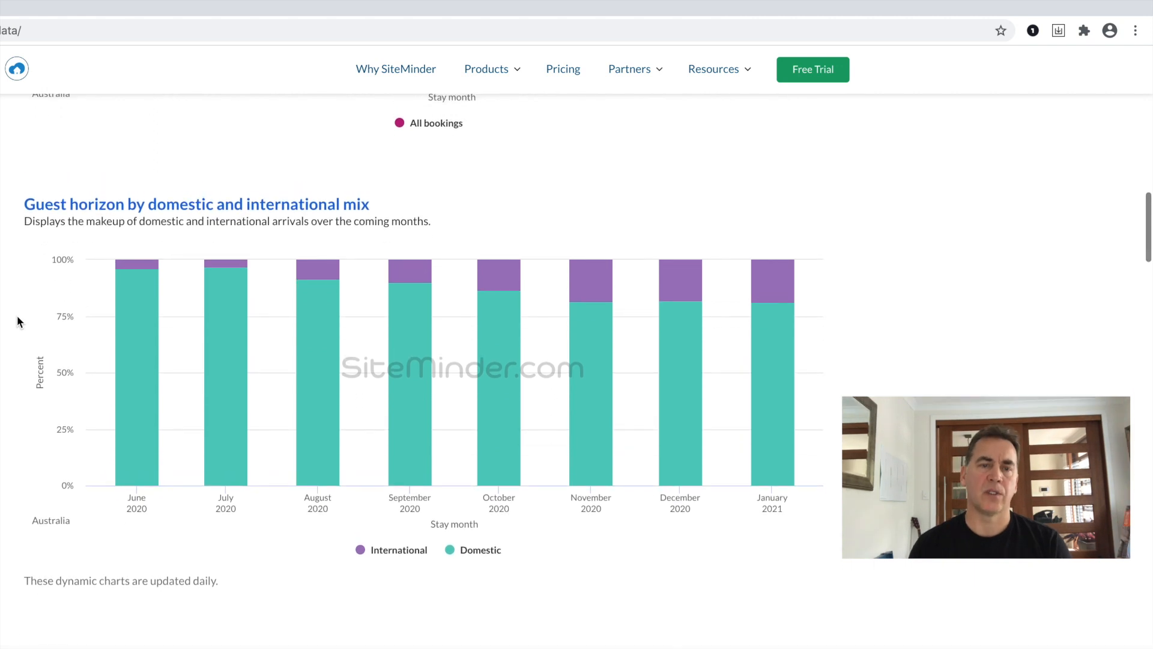
{"action": "mouse_move", "coordinate": [135, 367]}
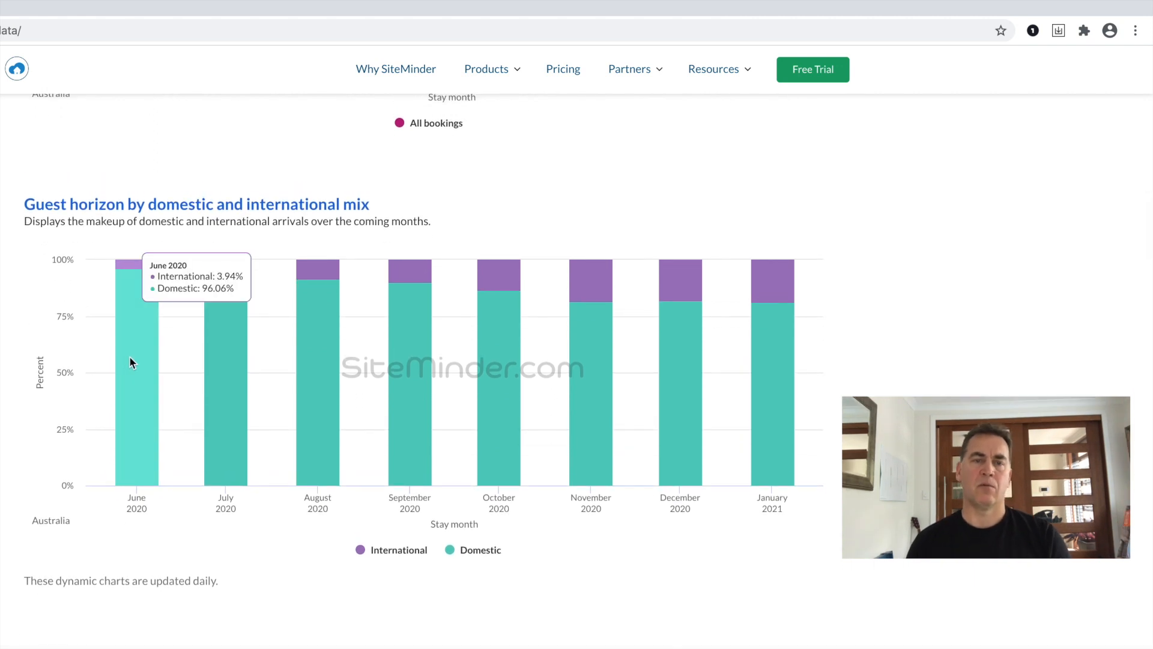
{"action": "mouse_move", "coordinate": [232, 383]}
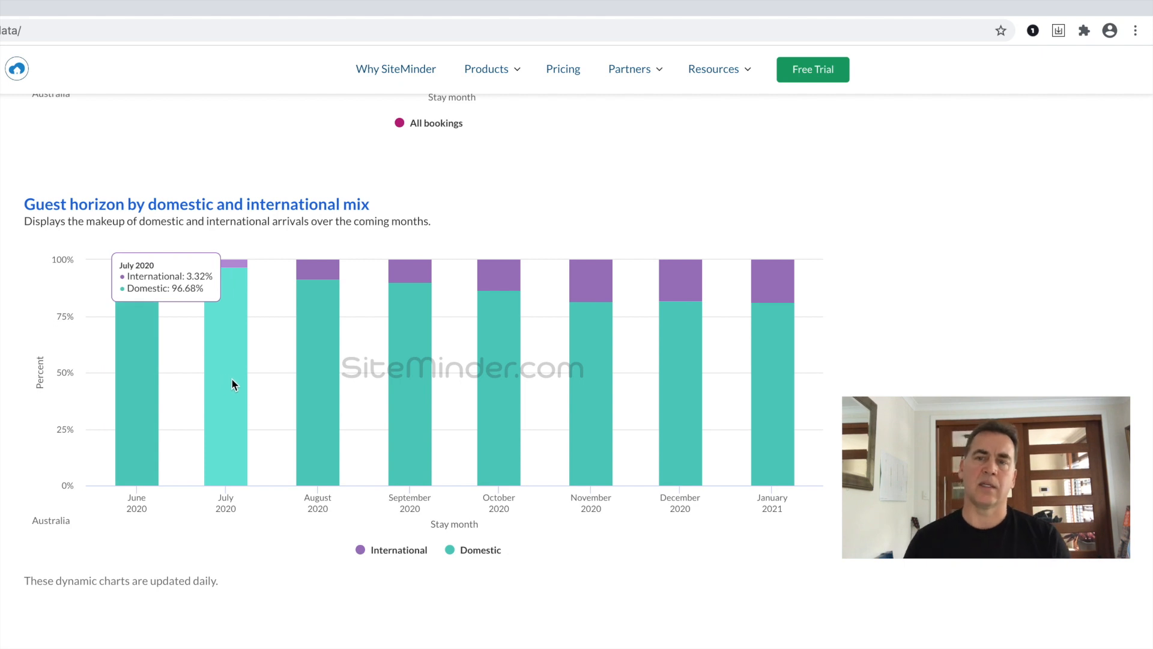
{"action": "mouse_move", "coordinate": [398, 394]}
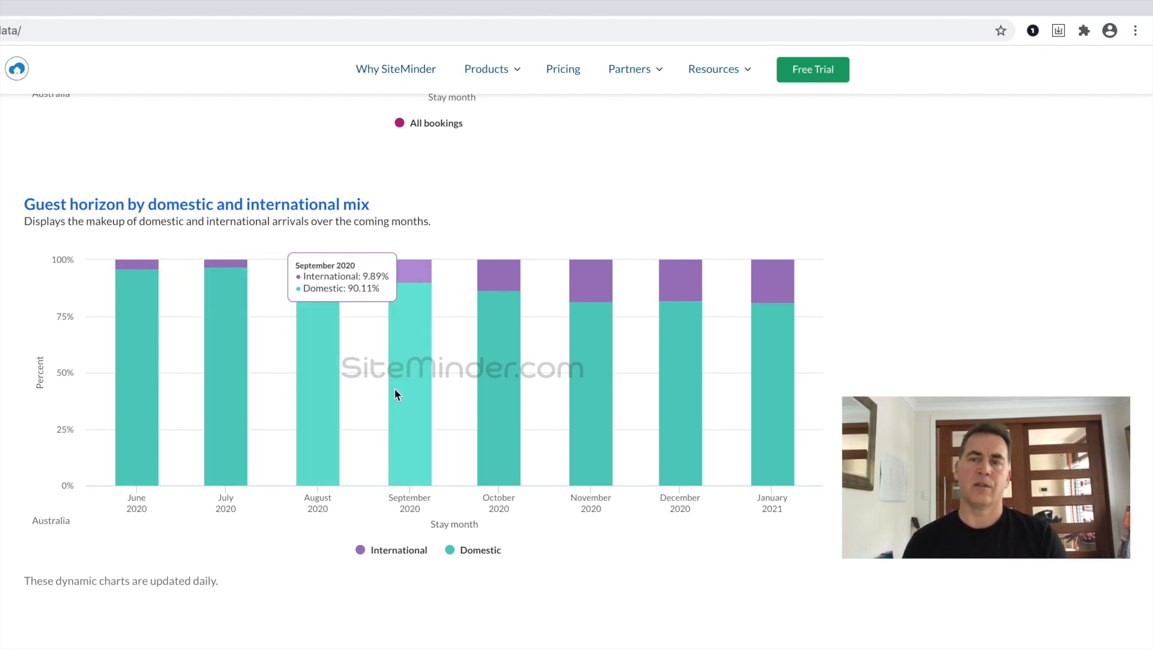
{"action": "mouse_move", "coordinate": [680, 398]}
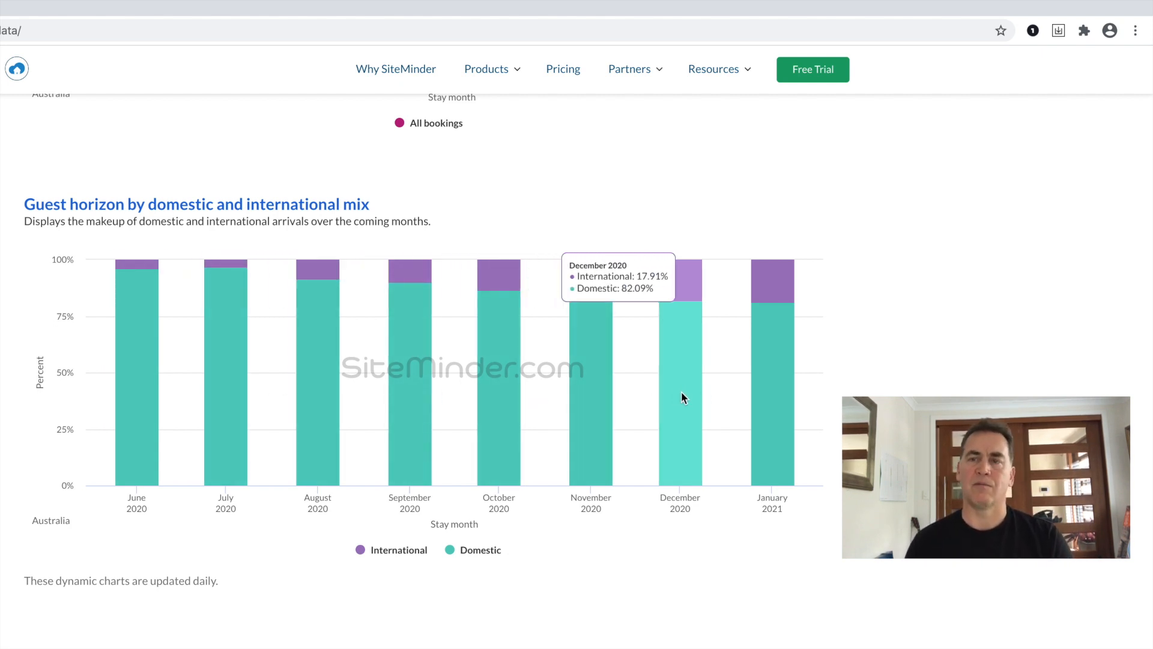
{"action": "mouse_move", "coordinate": [762, 397]}
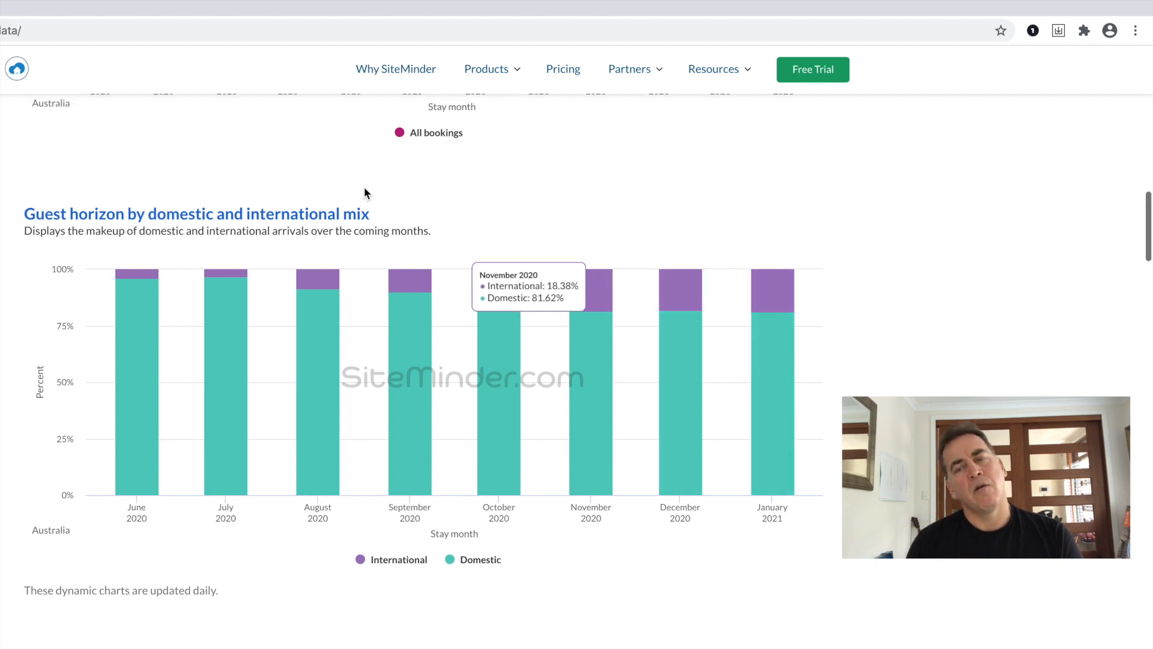
Select Portugal for the guest horizon charts and review its monthly arrivals
{"action": "scroll", "scroll_direction": "up", "scroll_amount": 3}
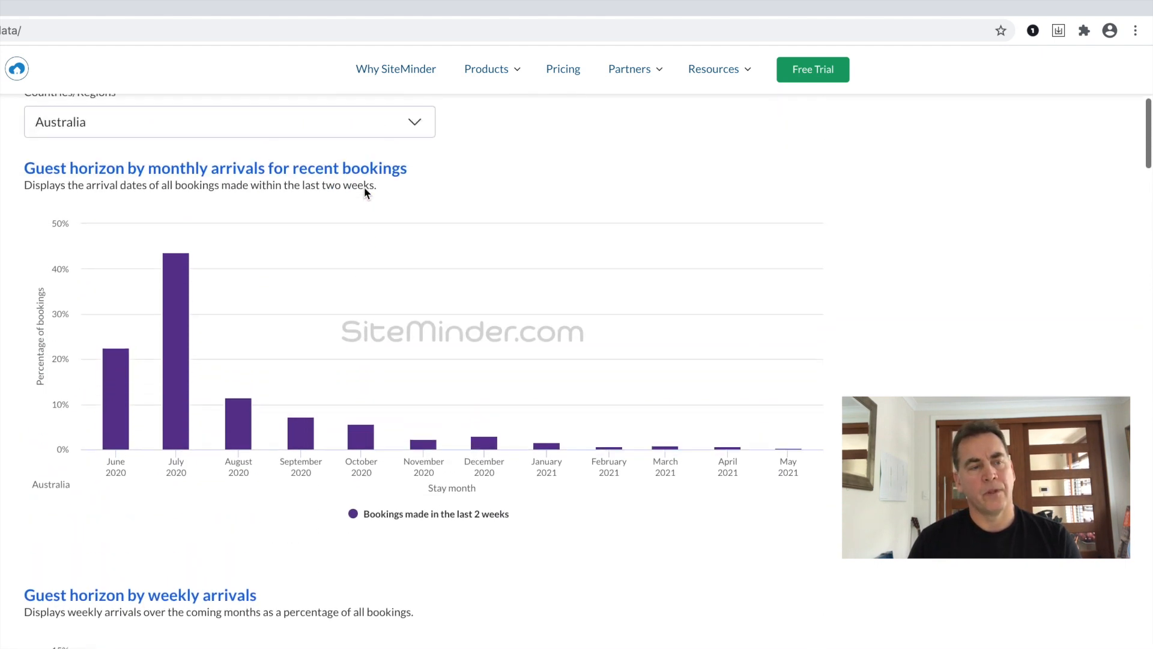
{"action": "left_click", "coordinate": [229, 121]}
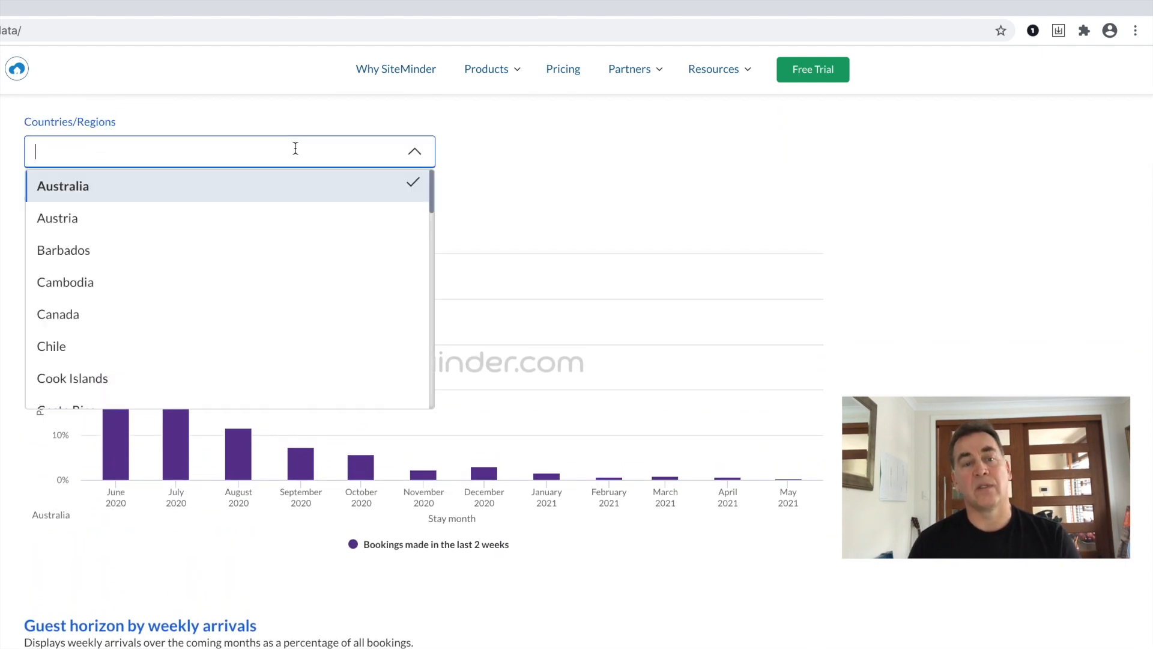
{"action": "type", "text": "Port"}
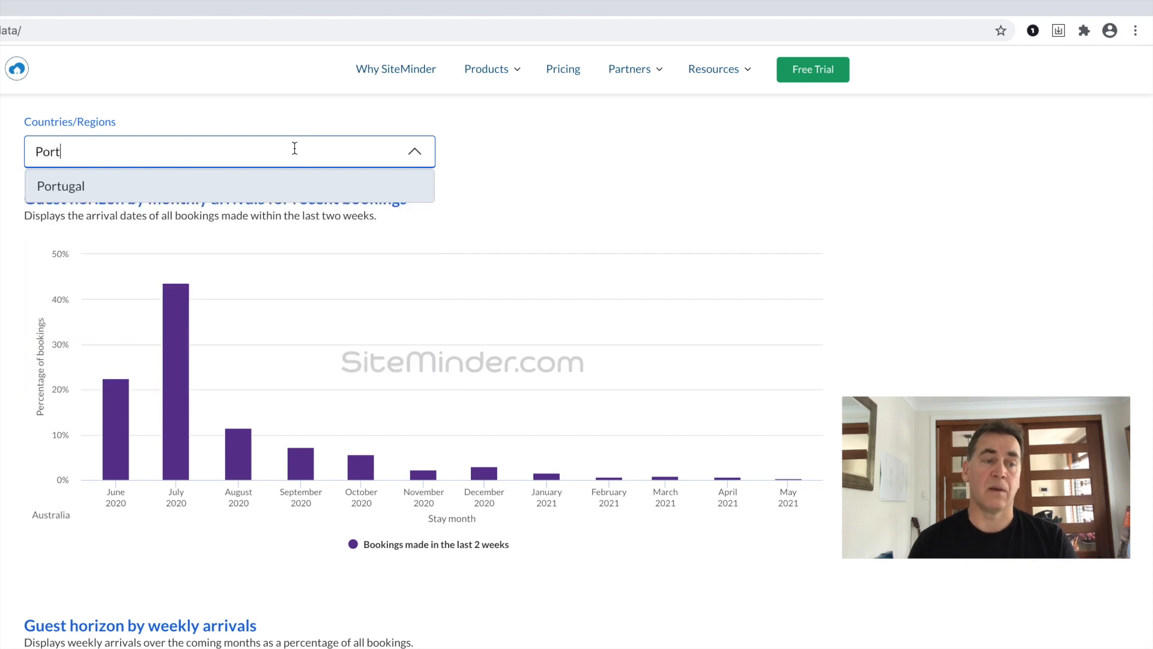
{"action": "left_click", "coordinate": [60, 185]}
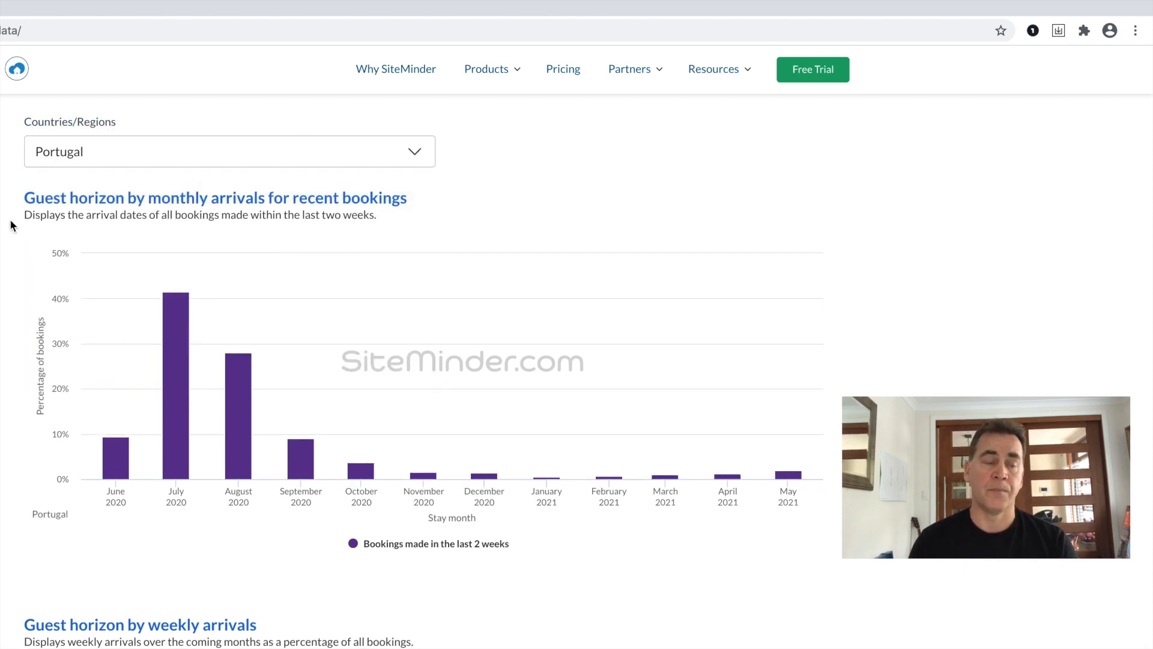
{"action": "scroll", "scroll_direction": "down", "scroll_amount": 3}
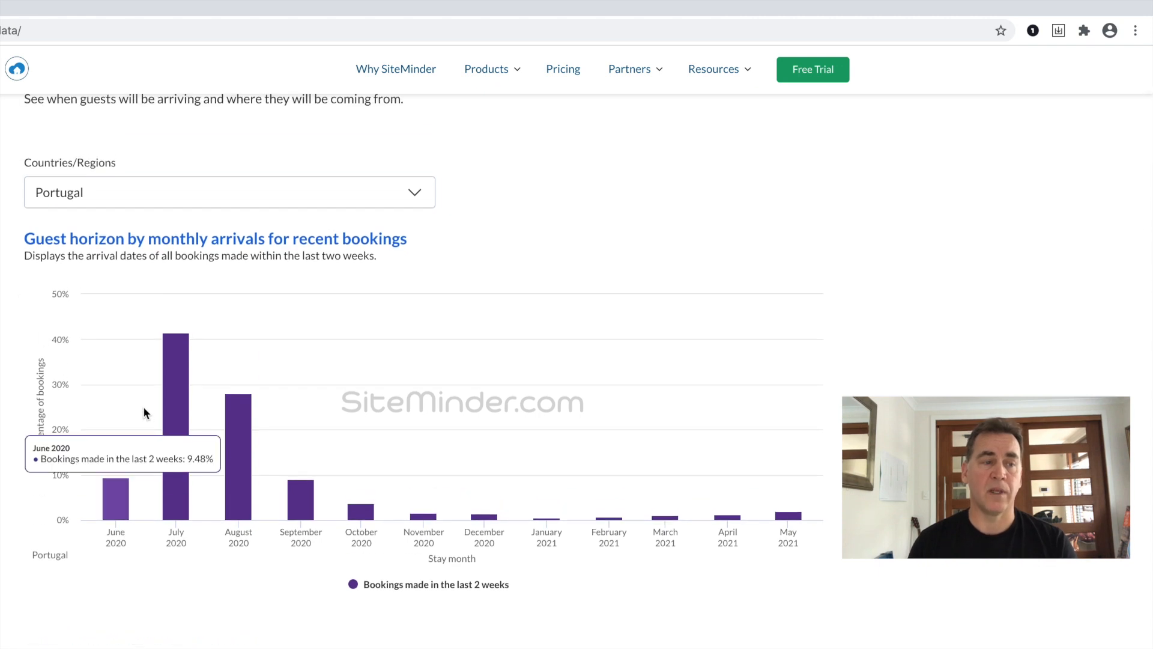
{"action": "mouse_move", "coordinate": [173, 419]}
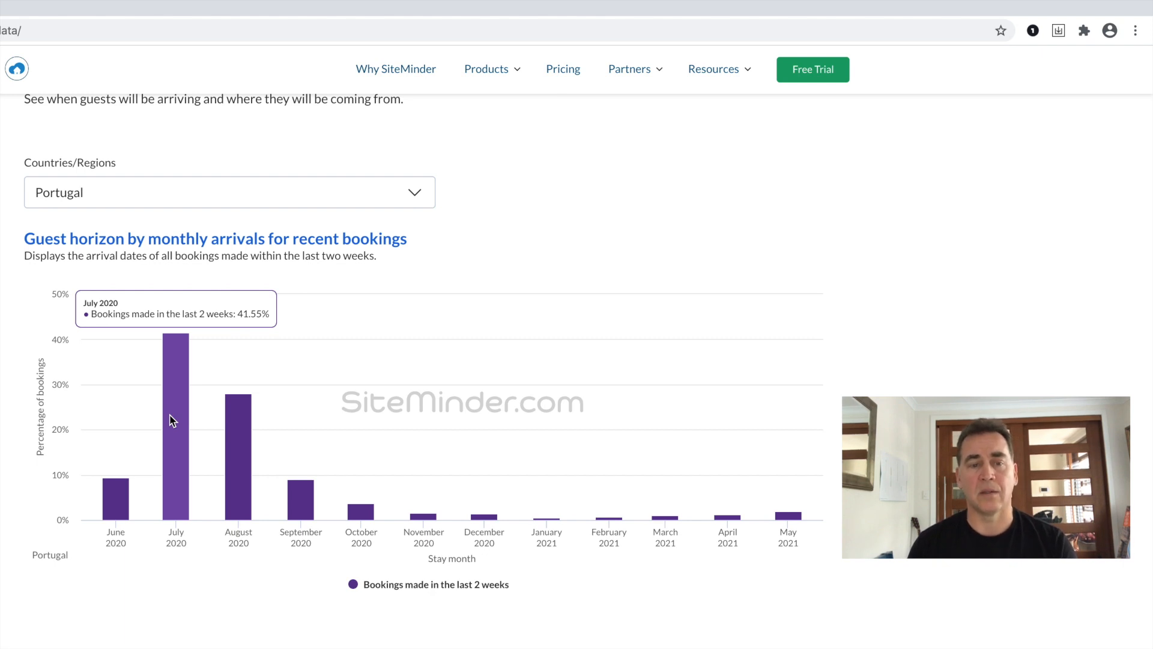
{"action": "mouse_move", "coordinate": [238, 456]}
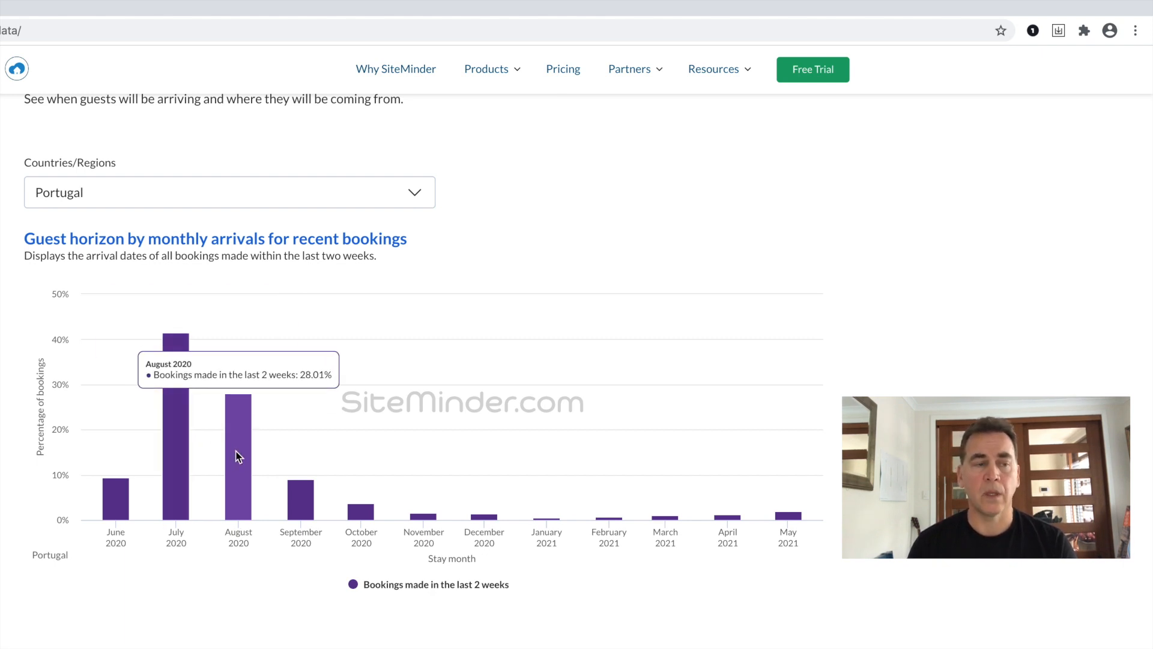
{"action": "scroll", "scroll_direction": "up", "scroll_amount": 3}
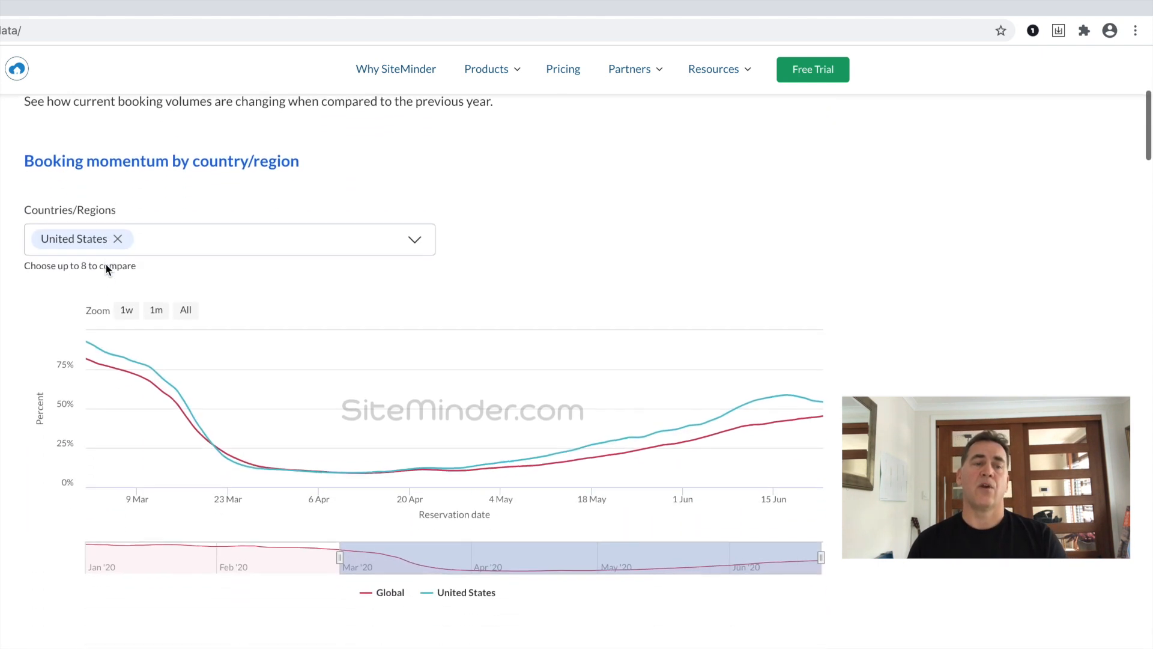
Replace United States with Maldives on the booking momentum chart against Global
{"action": "left_click", "coordinate": [116, 238]}
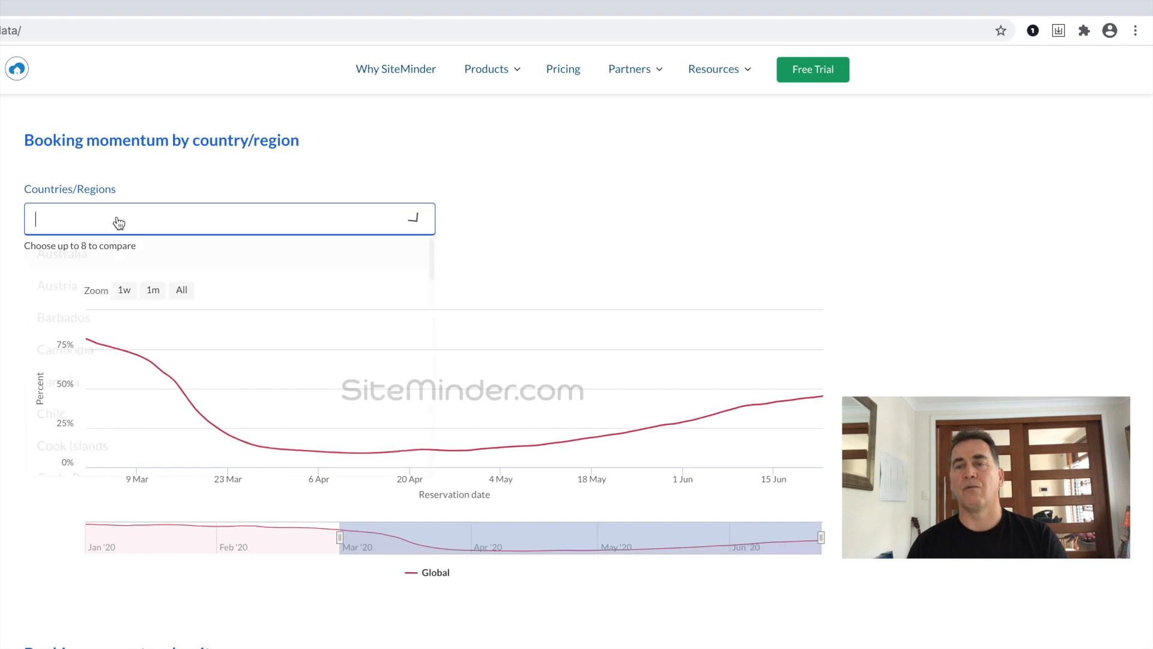
{"action": "type", "text": "Mal"}
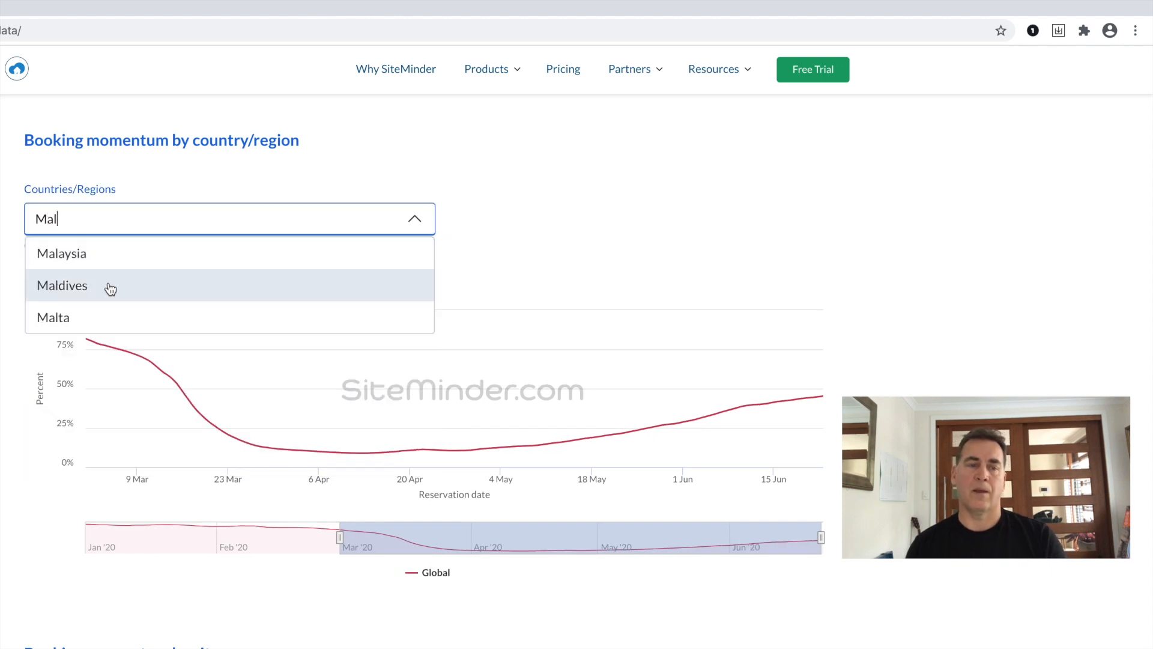
{"action": "left_click", "coordinate": [61, 286]}
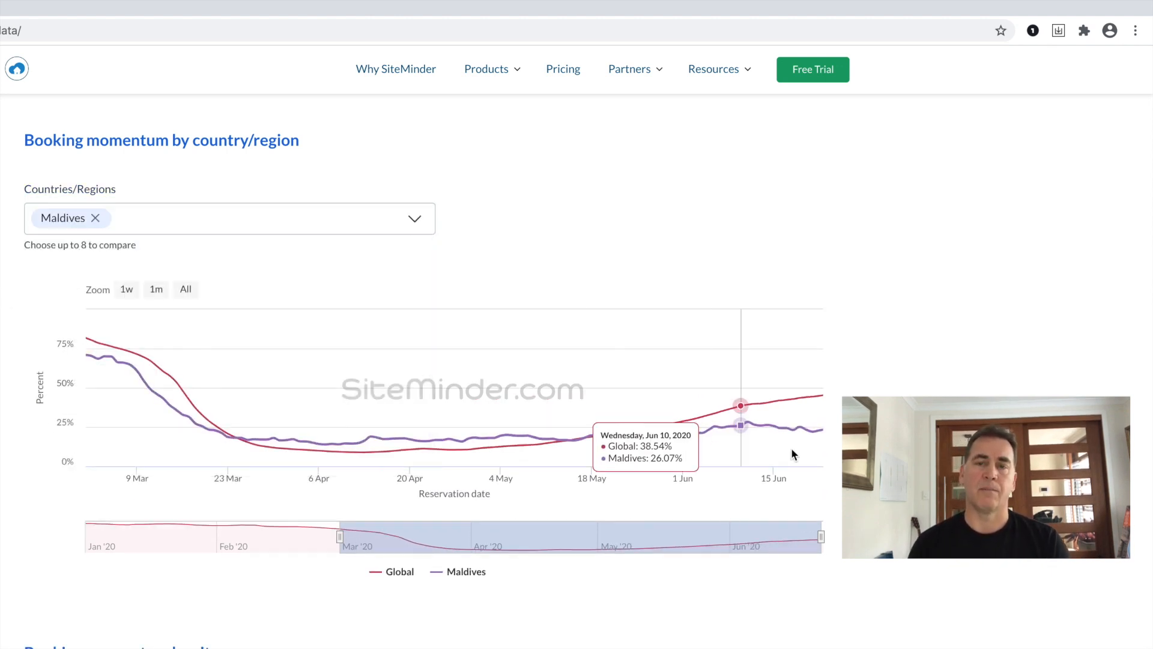
{"action": "mouse_move", "coordinate": [818, 430]}
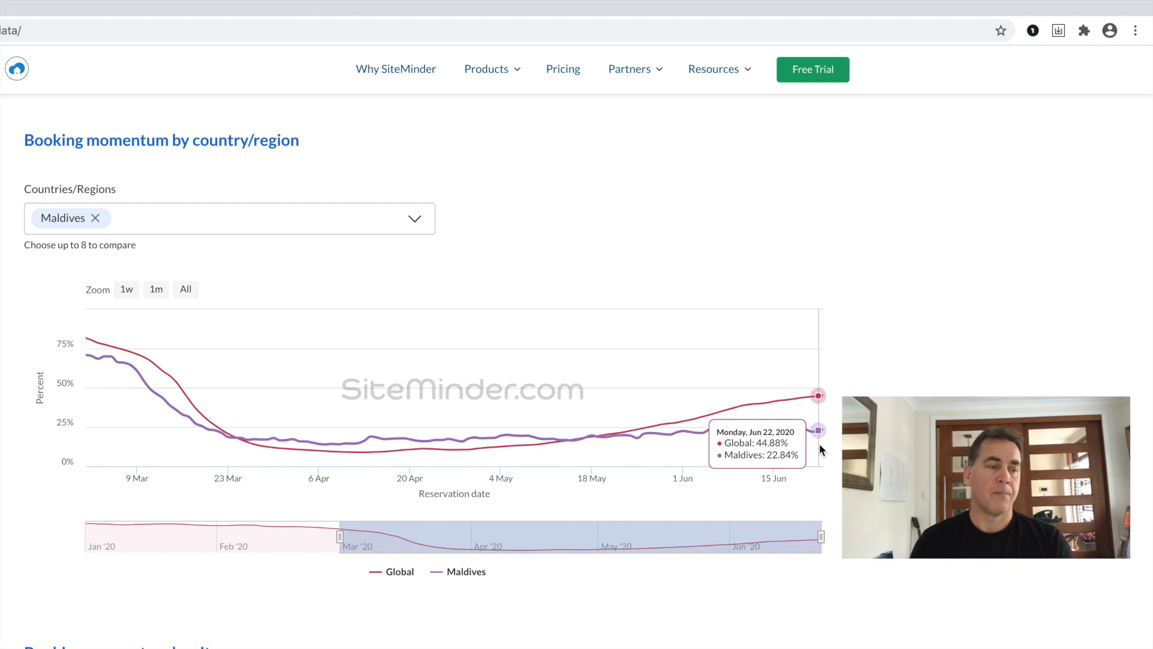
Replace Maldives with United Kingdom on the booking momentum chart against Global
{"action": "left_click", "coordinate": [95, 218]}
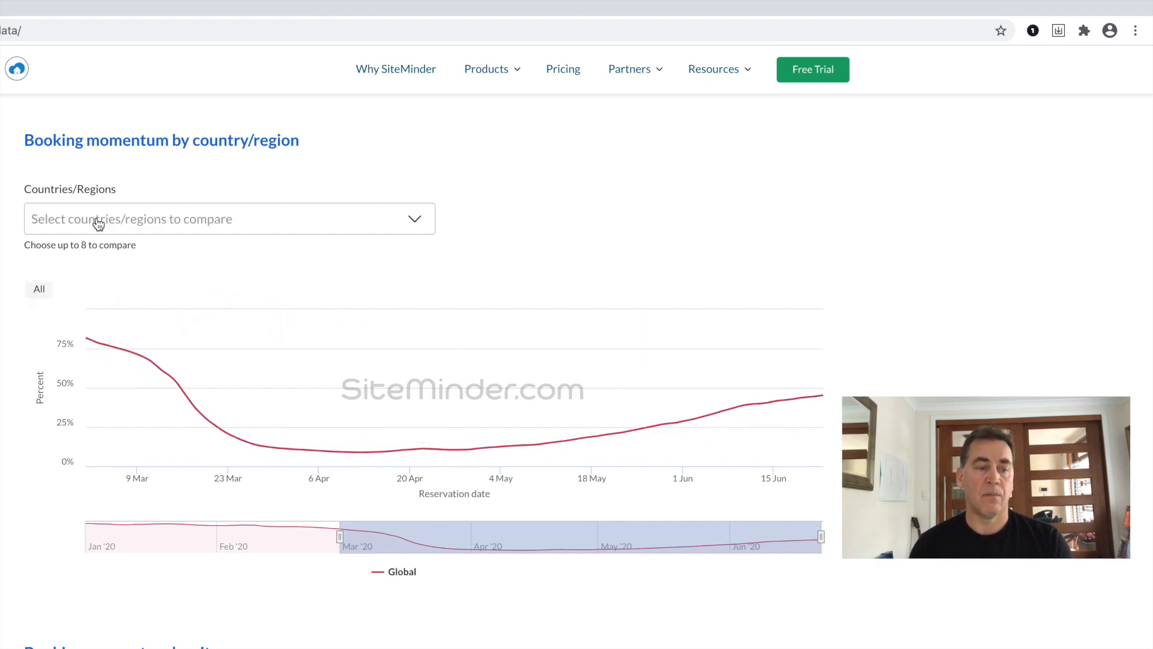
{"action": "type", "text": "Unite"}
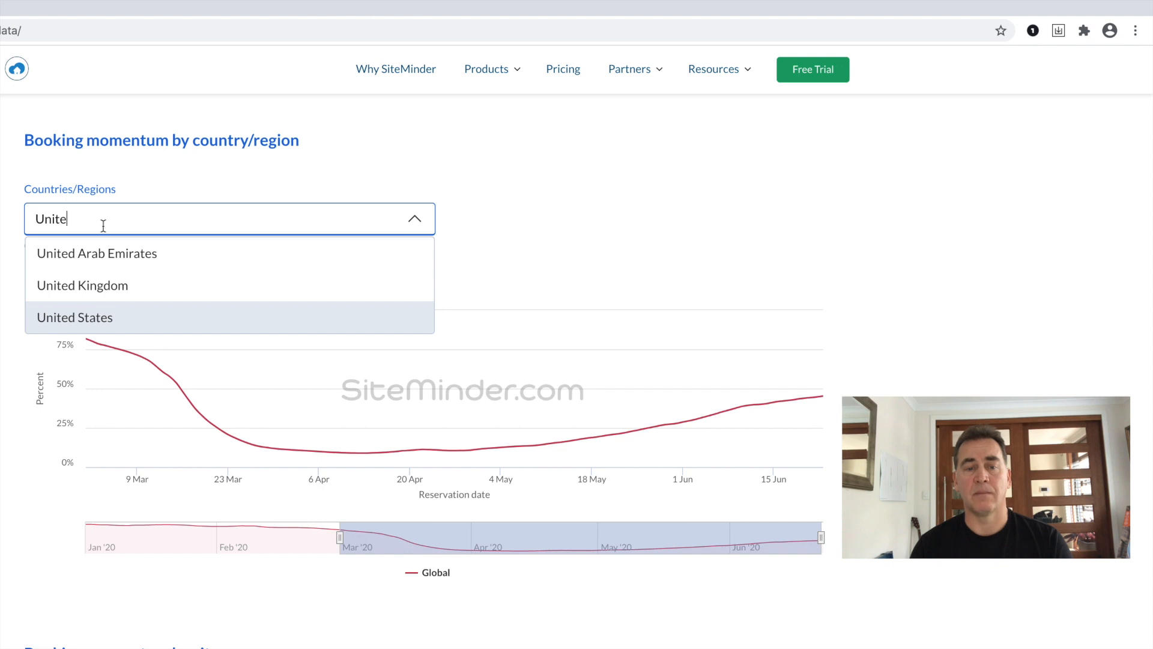
{"action": "left_click", "coordinate": [82, 286]}
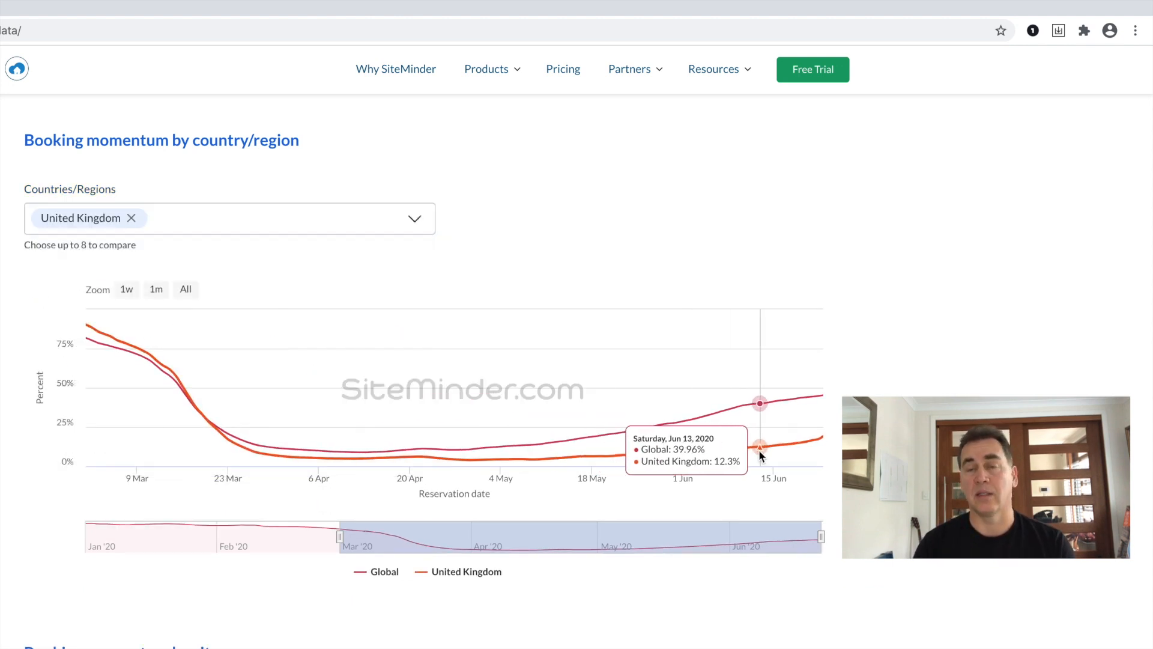
{"action": "mouse_move", "coordinate": [774, 457]}
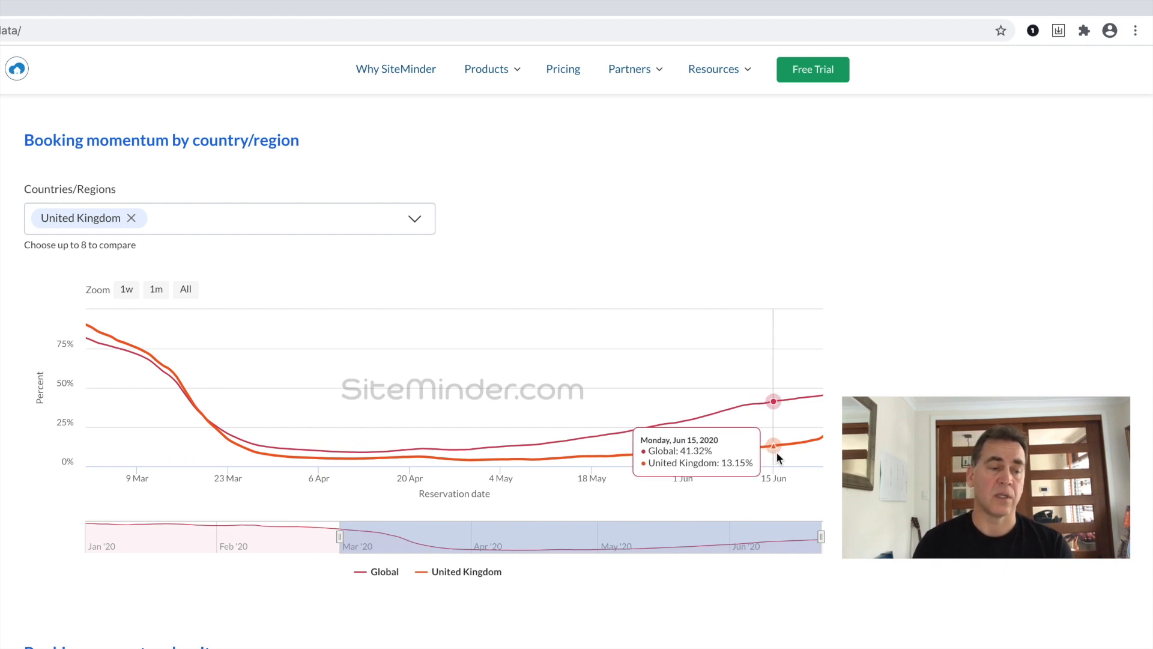
{"action": "mouse_move", "coordinate": [807, 443]}
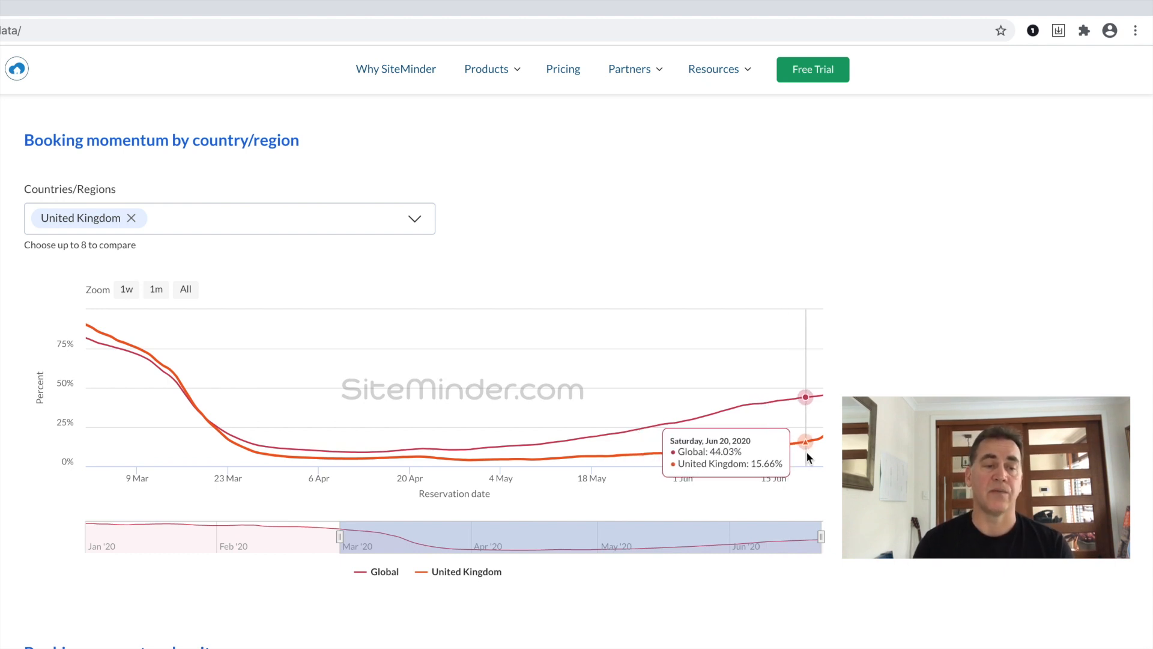
{"action": "mouse_move", "coordinate": [818, 457]}
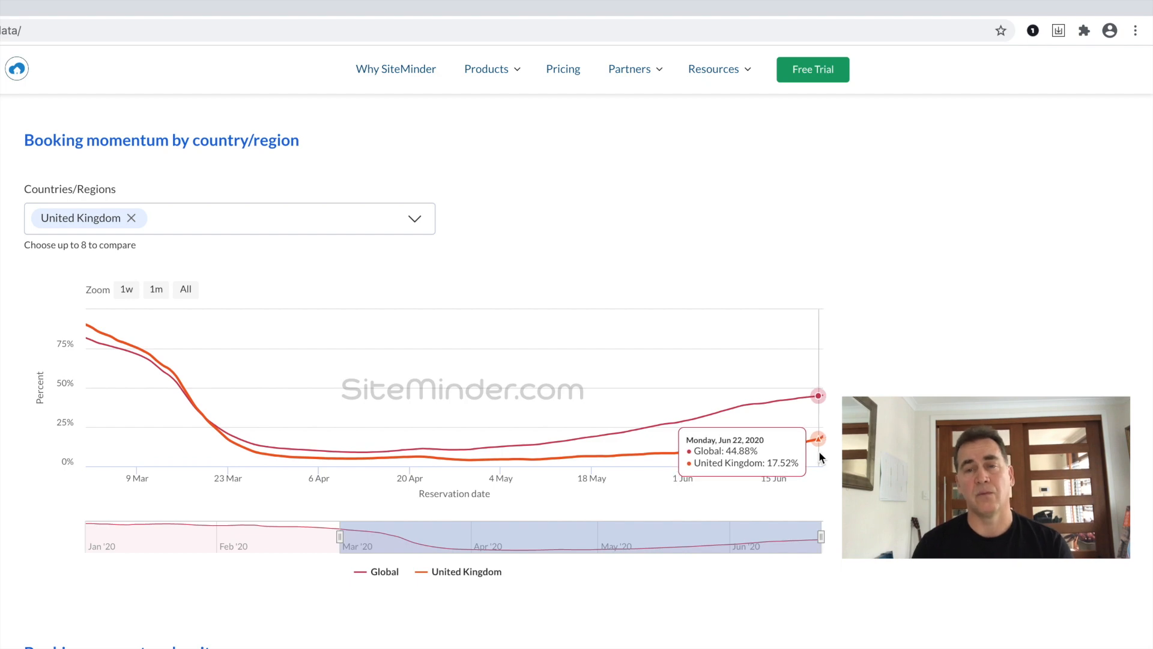